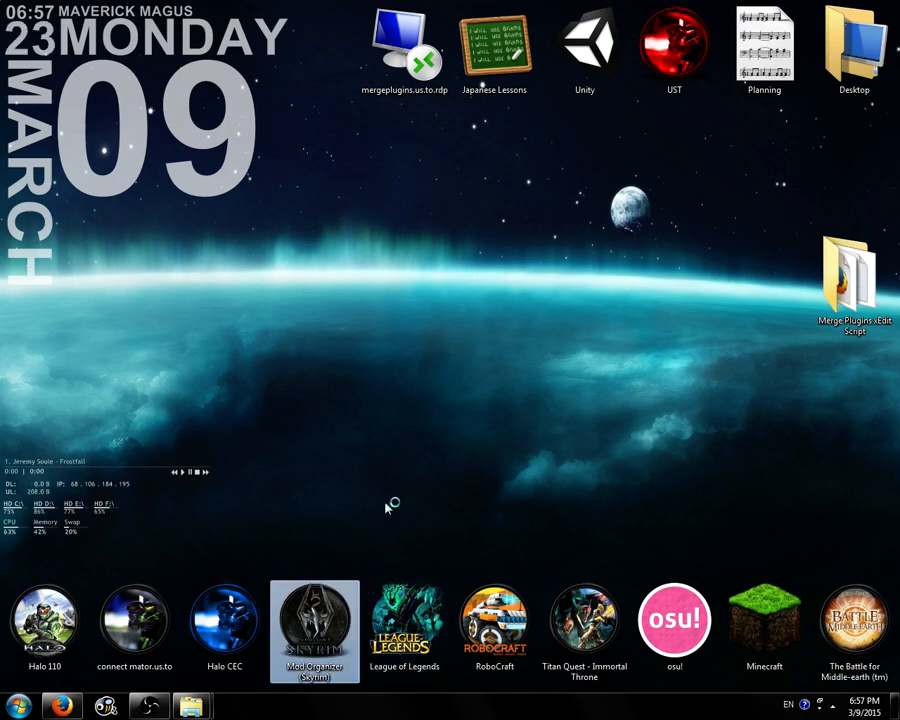
Step: Launch Mod Organizer and locate JK's Dragonbridge through Winterhold mods and their plugins (positions 42–54)
double_click(314, 620)
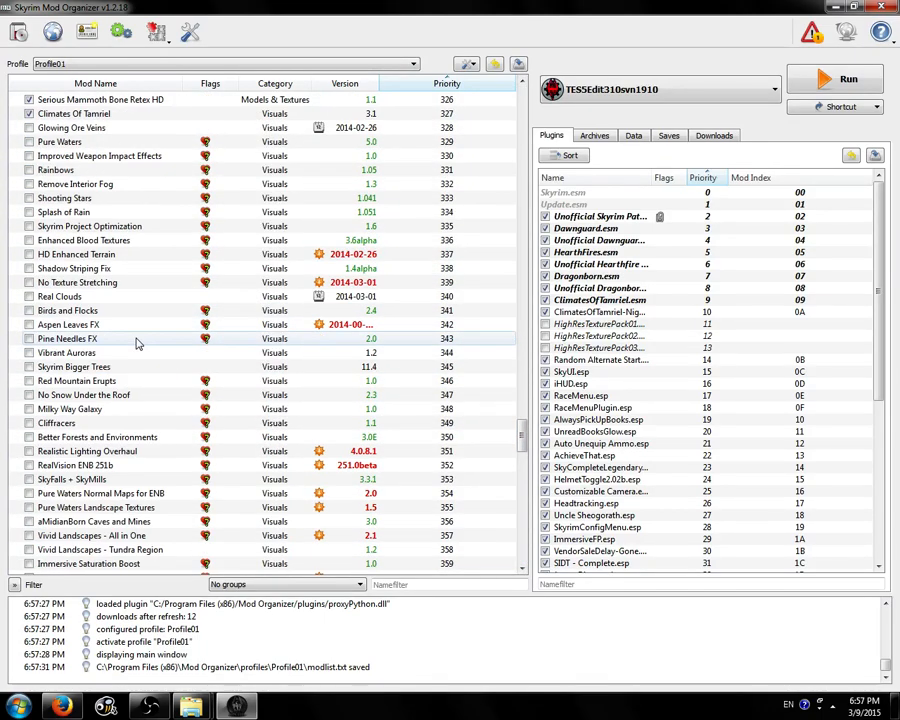
scroll(down, 3)
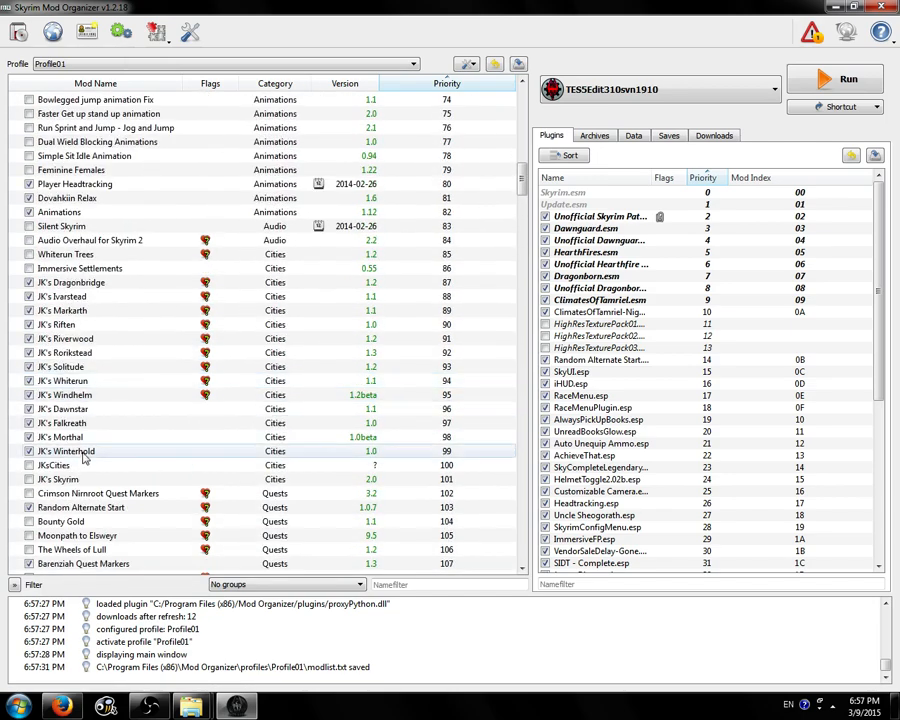
click(58, 479)
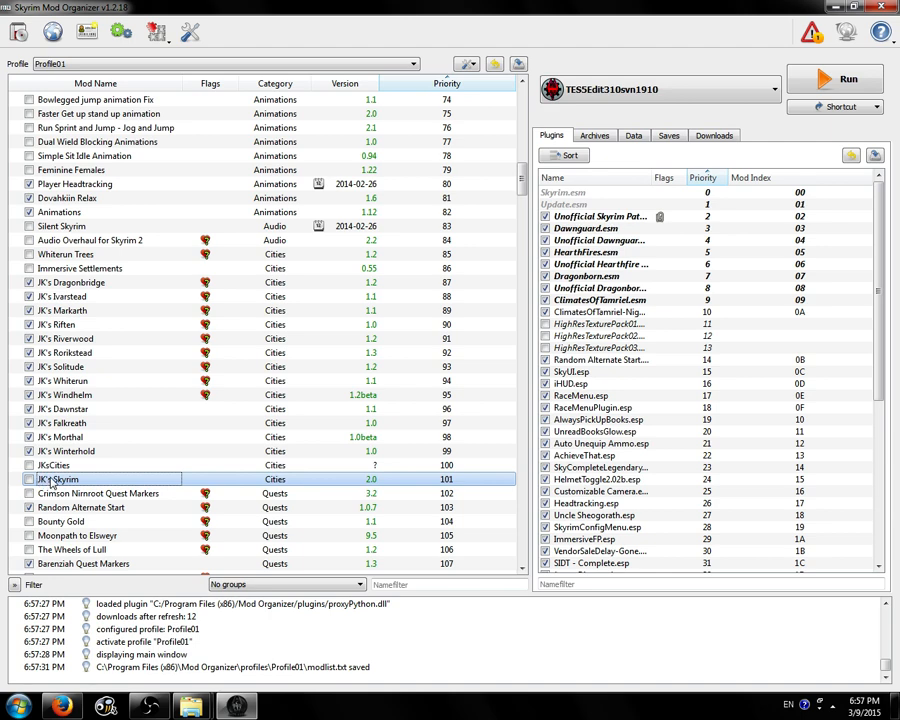
mouse_move(65, 493)
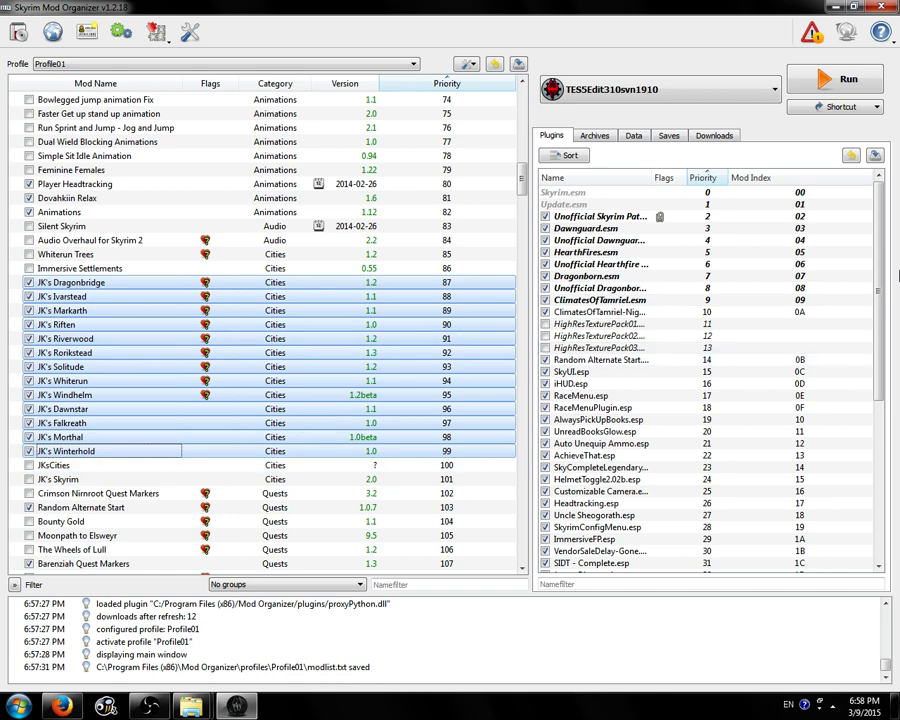
scroll(down, 3)
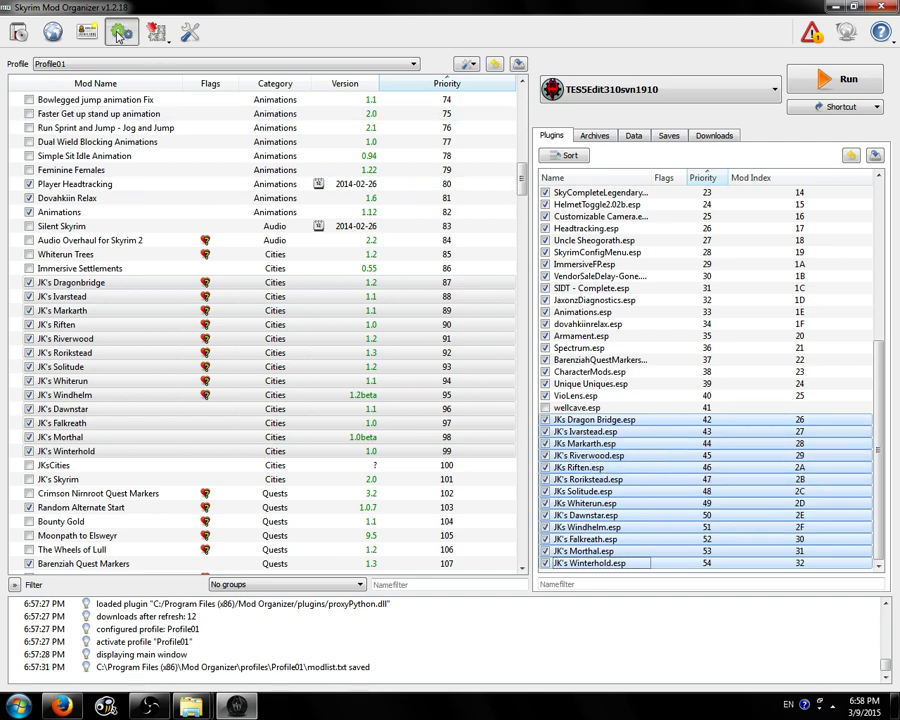
Step: Add TES5Edit310svn1910.exe from the TES5Edit folder as a Mod Organizer executable
click(121, 32)
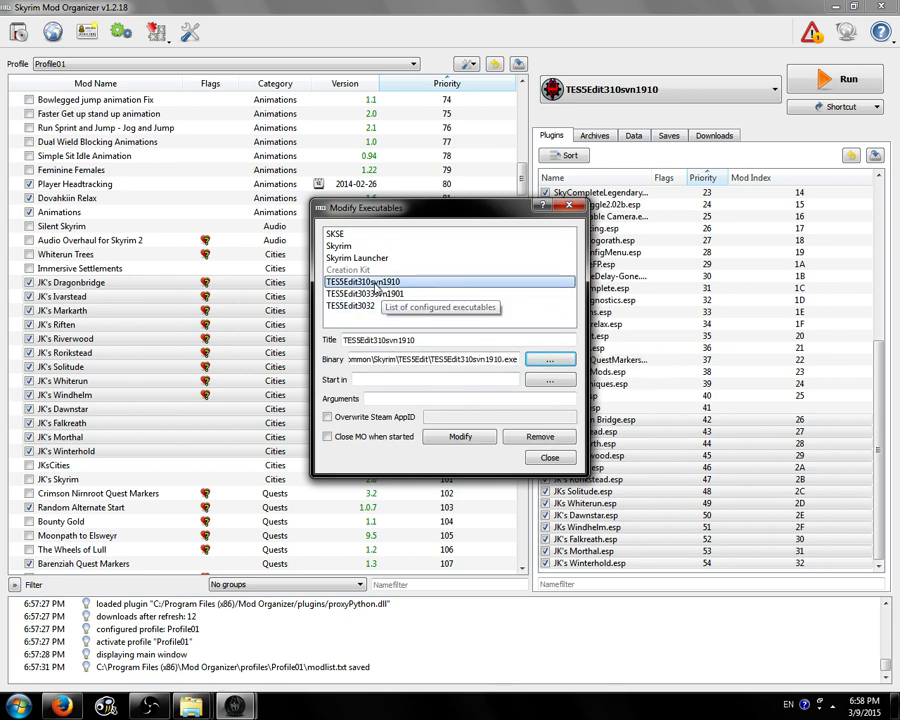
mouse_move(620, 228)
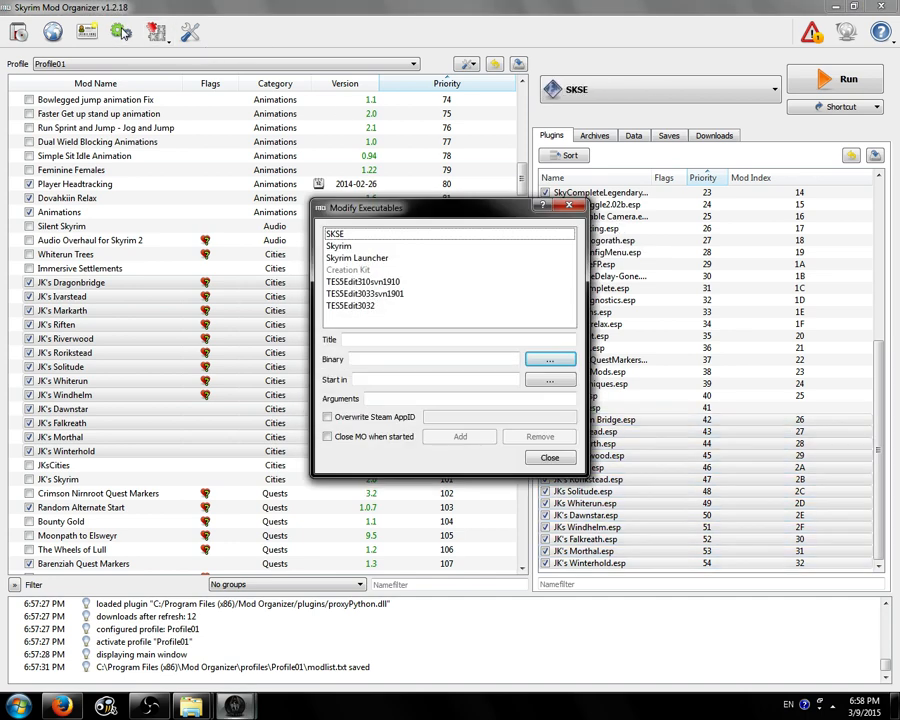
click(357, 258)
text(TESSEdit)
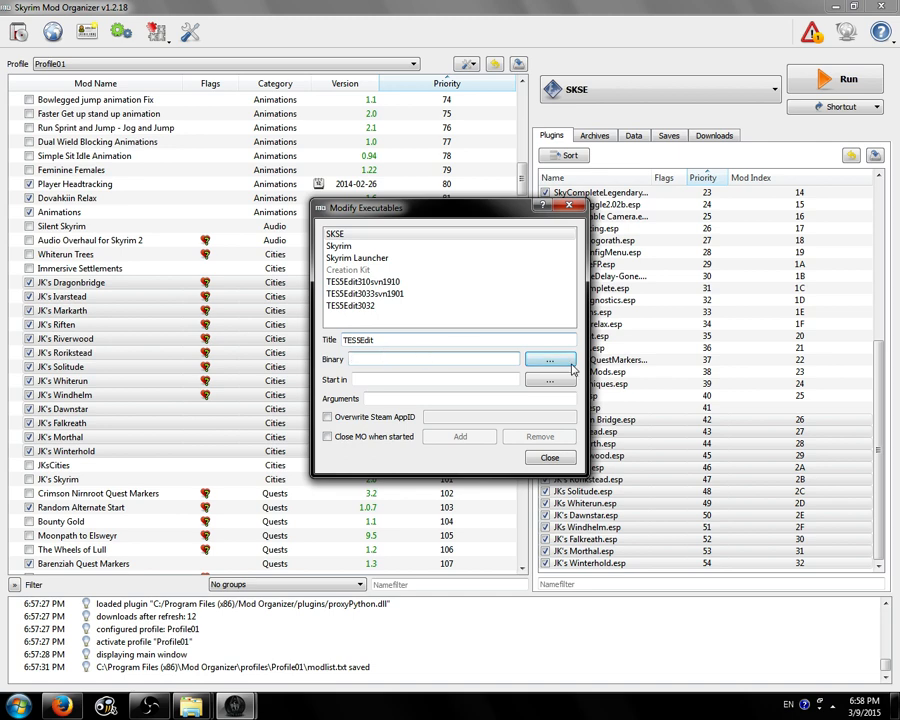
click(550, 359)
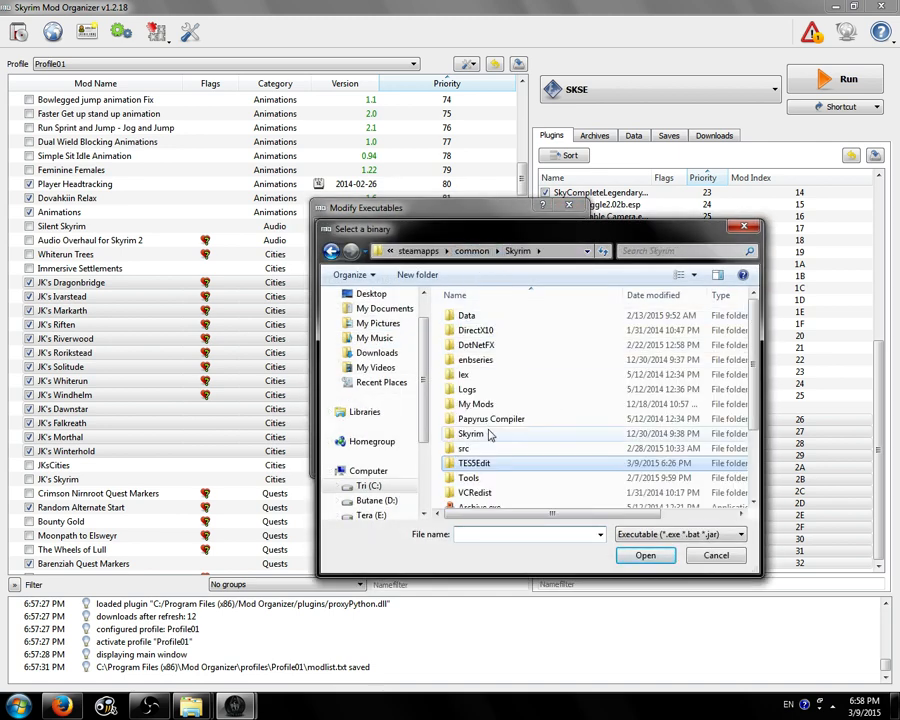
double_click(474, 462)
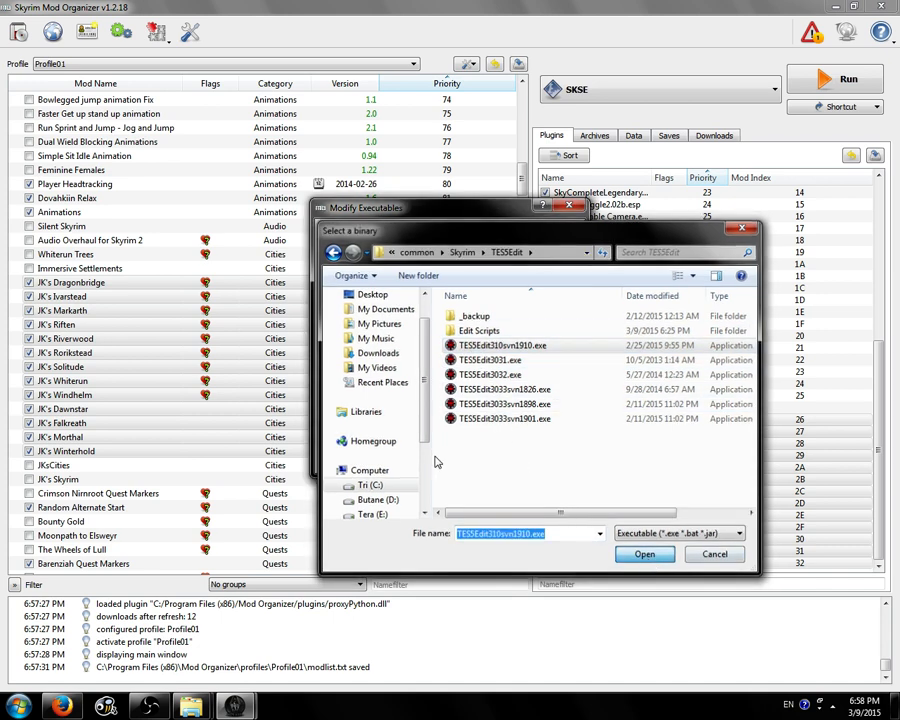
click(644, 554)
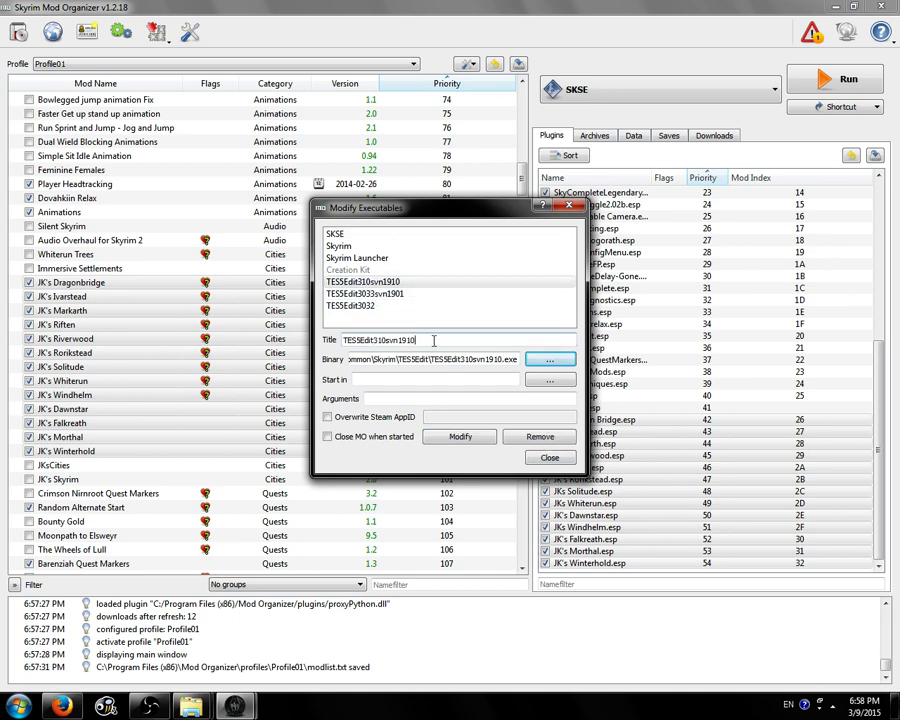
click(363, 281)
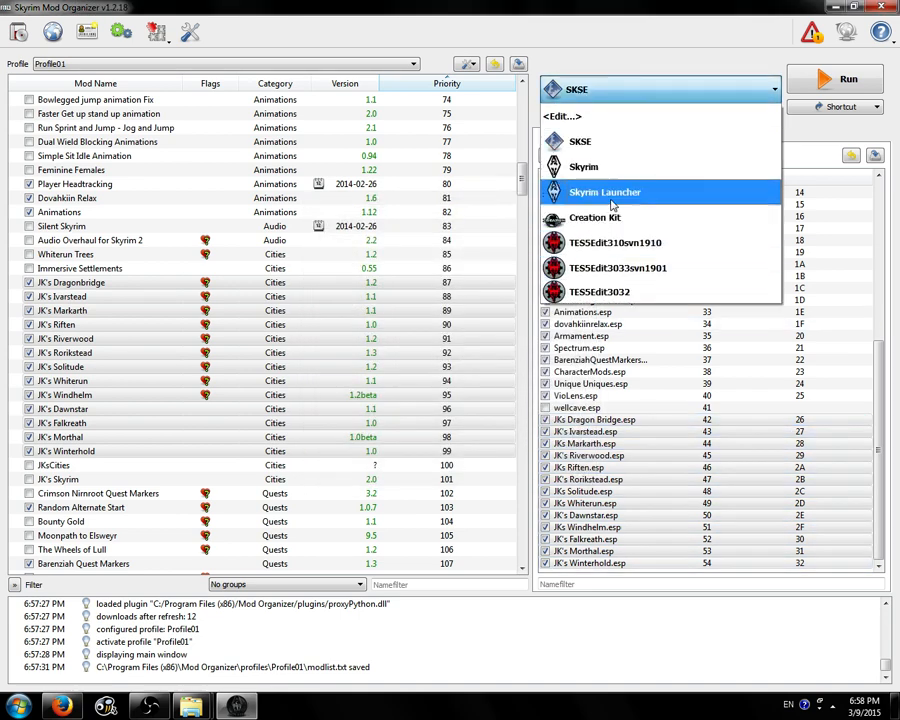
Step: Run TES5Edit310svn1910 from Mod Organizer, declining to start Steam
click(615, 242)
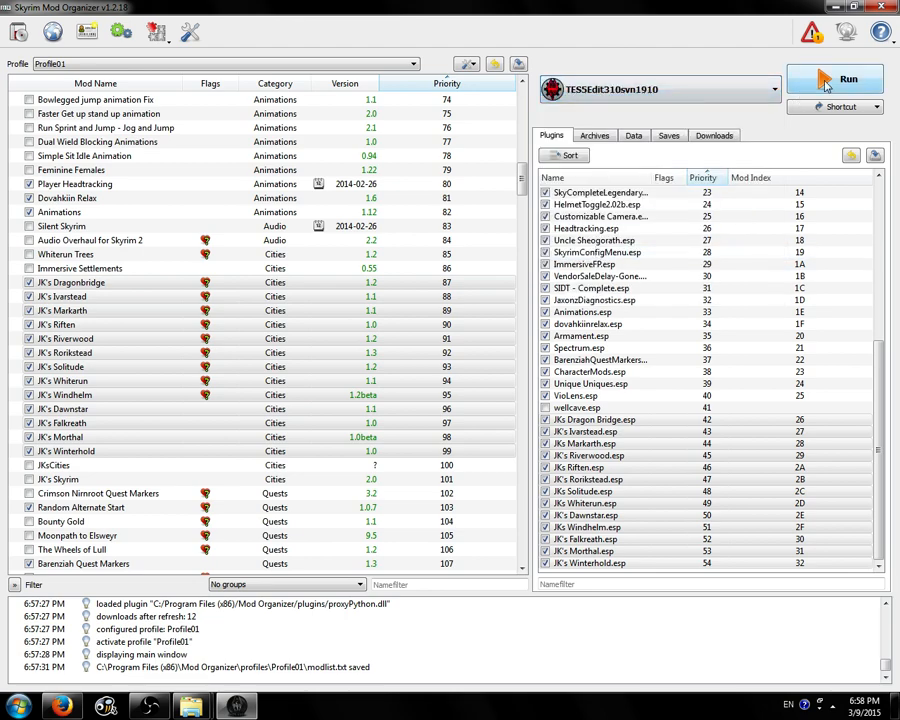
click(835, 79)
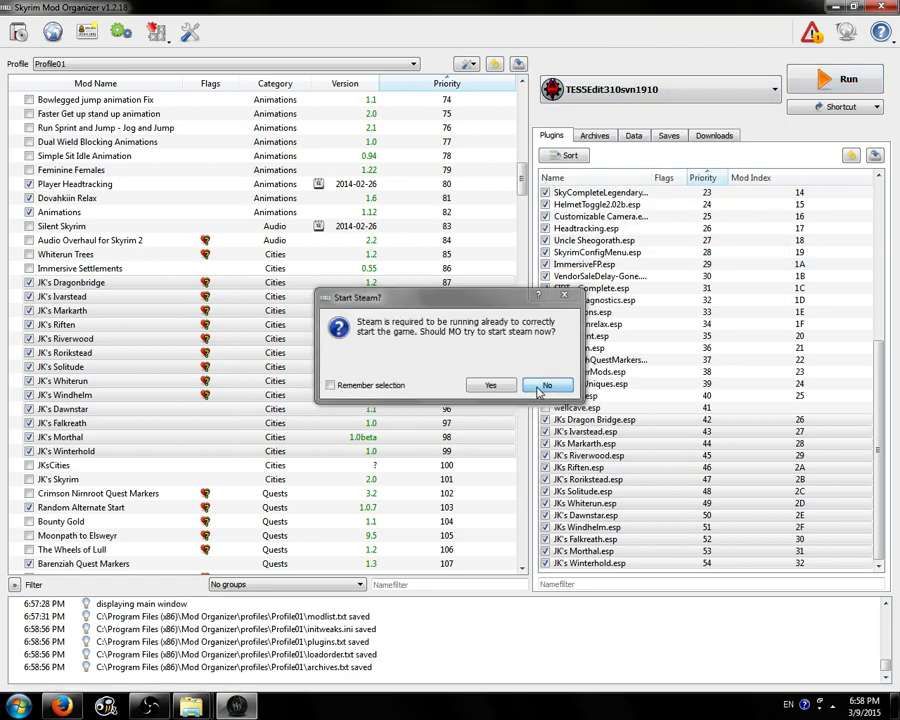
click(547, 385)
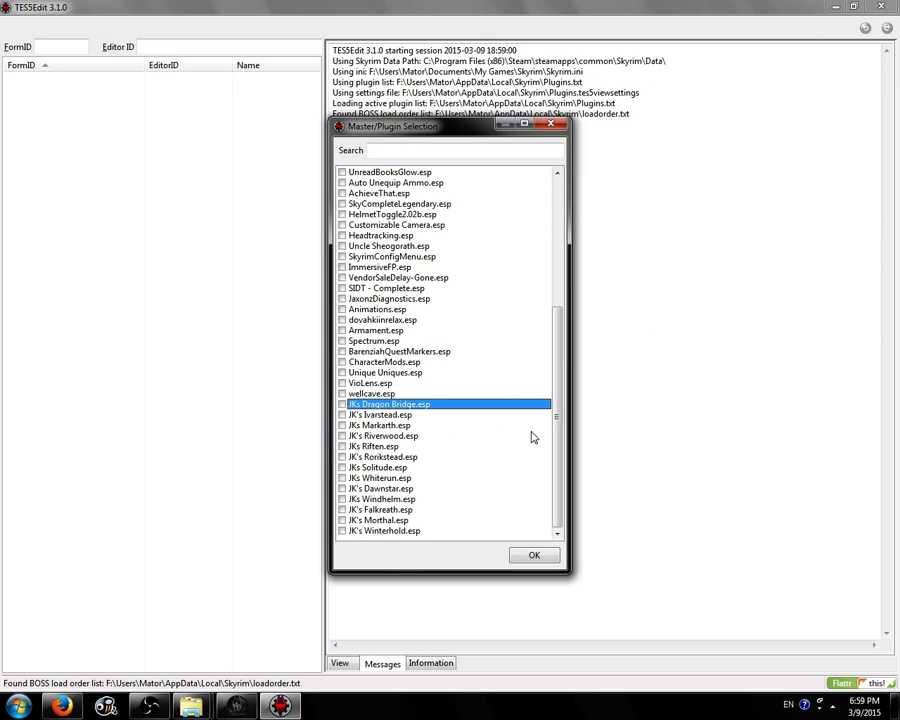
Step: Load Skyrim.esm, Update.esm and the thirteen checked JK's city plugins into TES5Edit
click(342, 404)
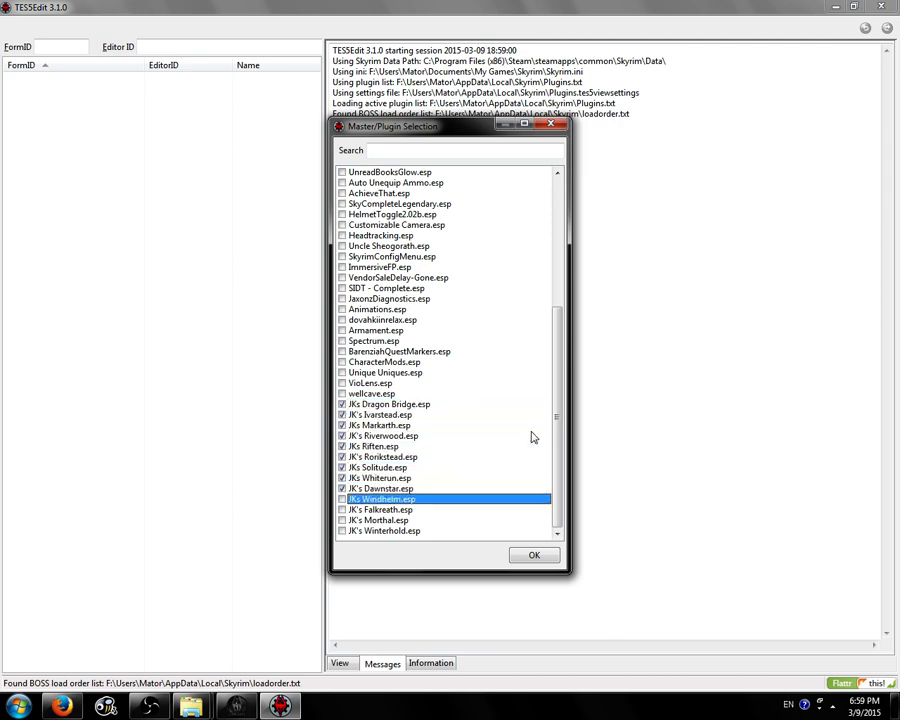
click(534, 555)
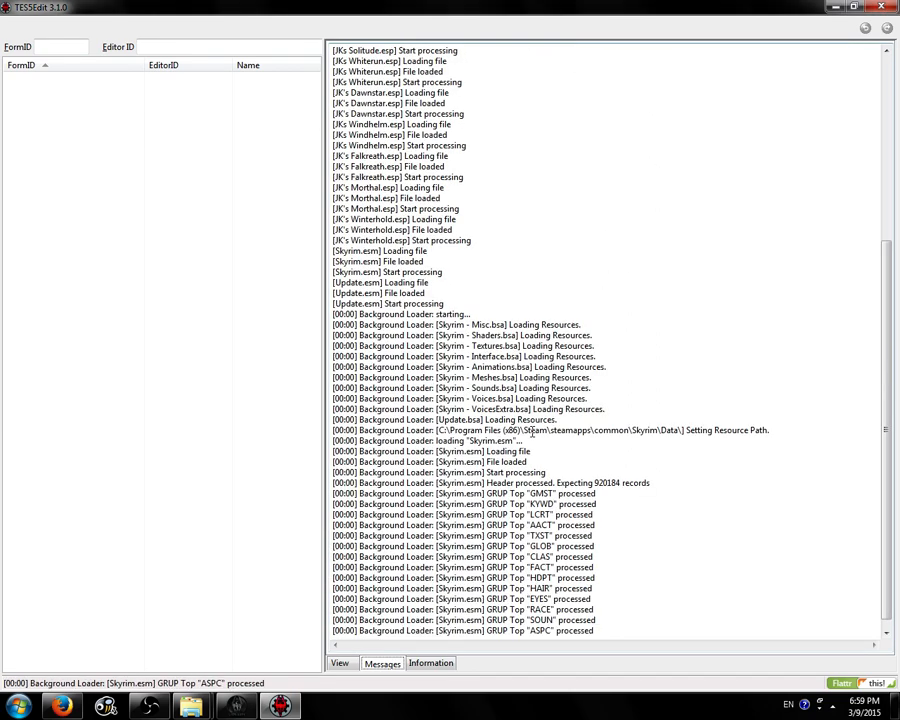
scroll(down, 3)
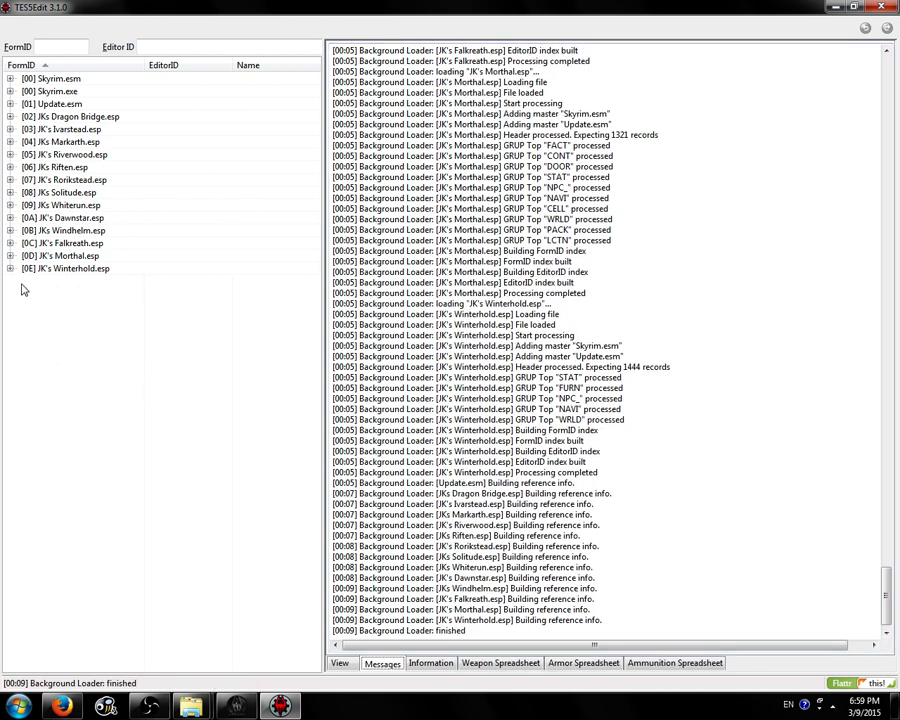
Step: Run Check for Errors on all thirteen selected JK's plugins until All Done
click(66, 268)
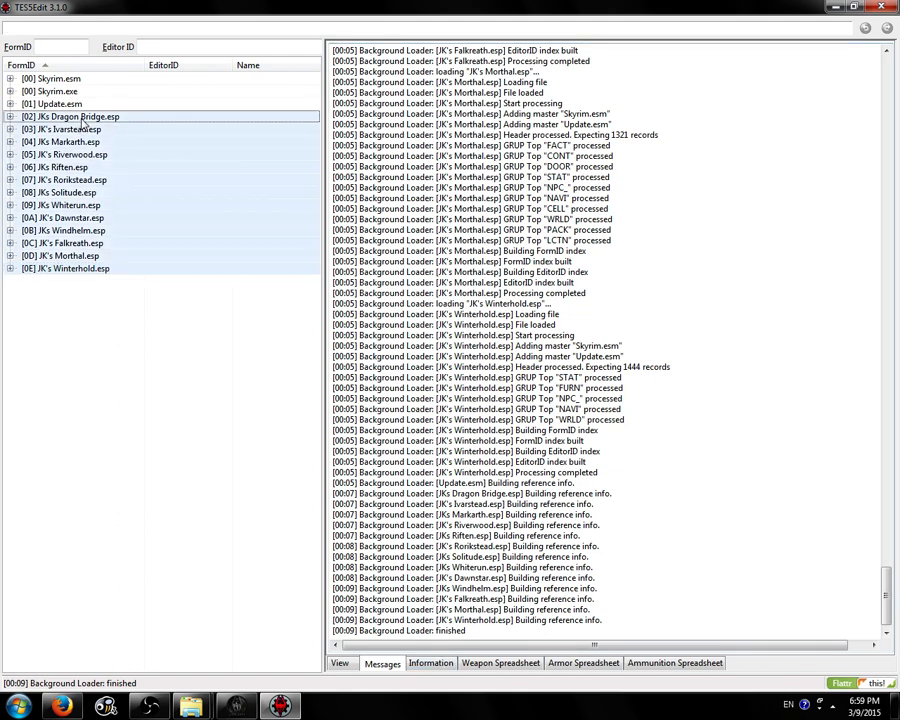
right_click(62, 129)
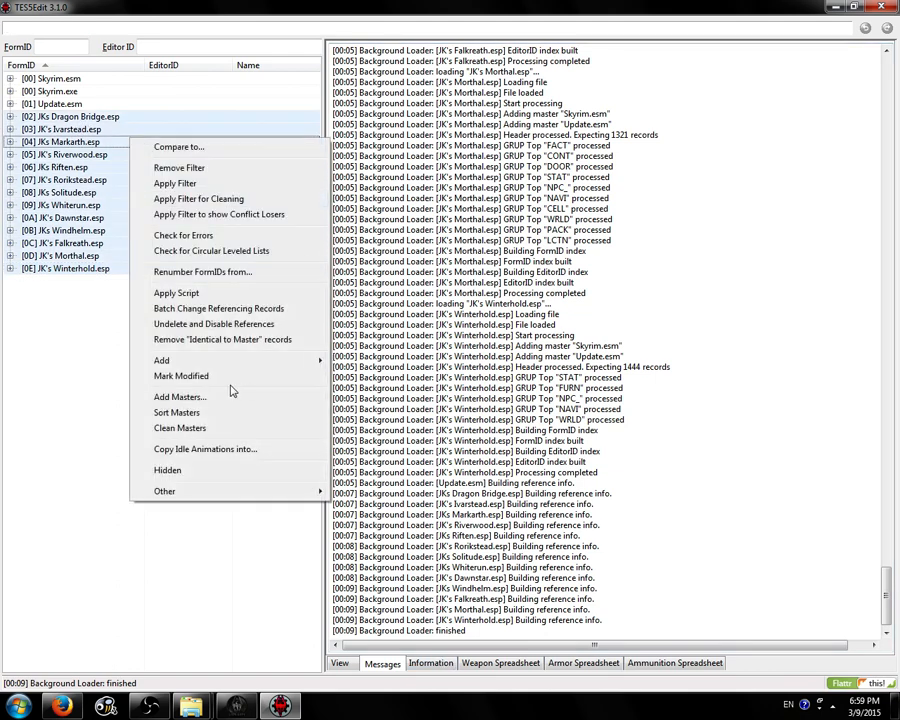
click(183, 235)
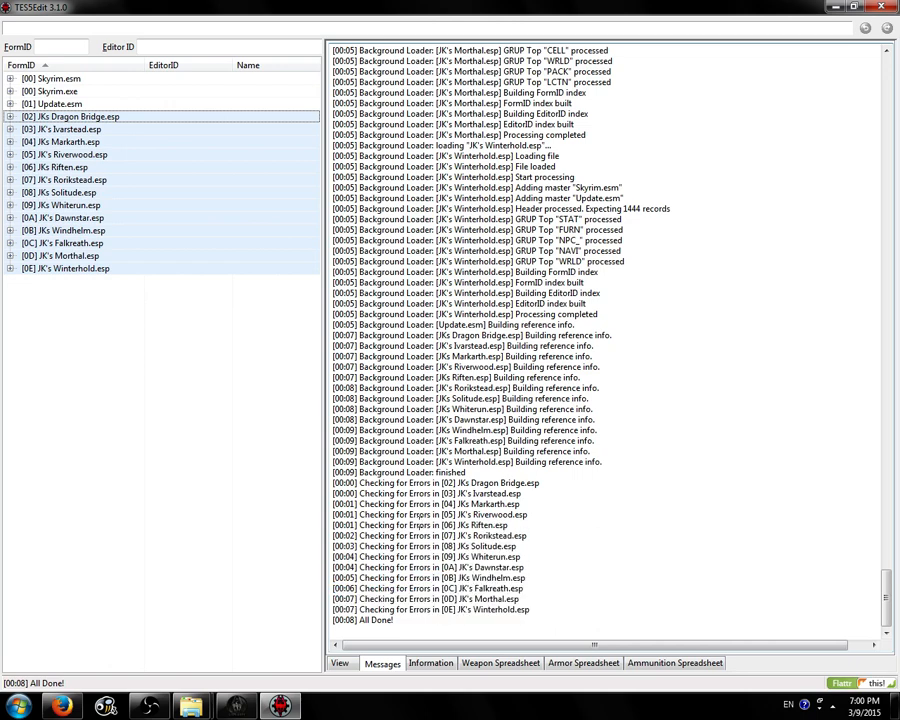
mouse_move(98, 179)
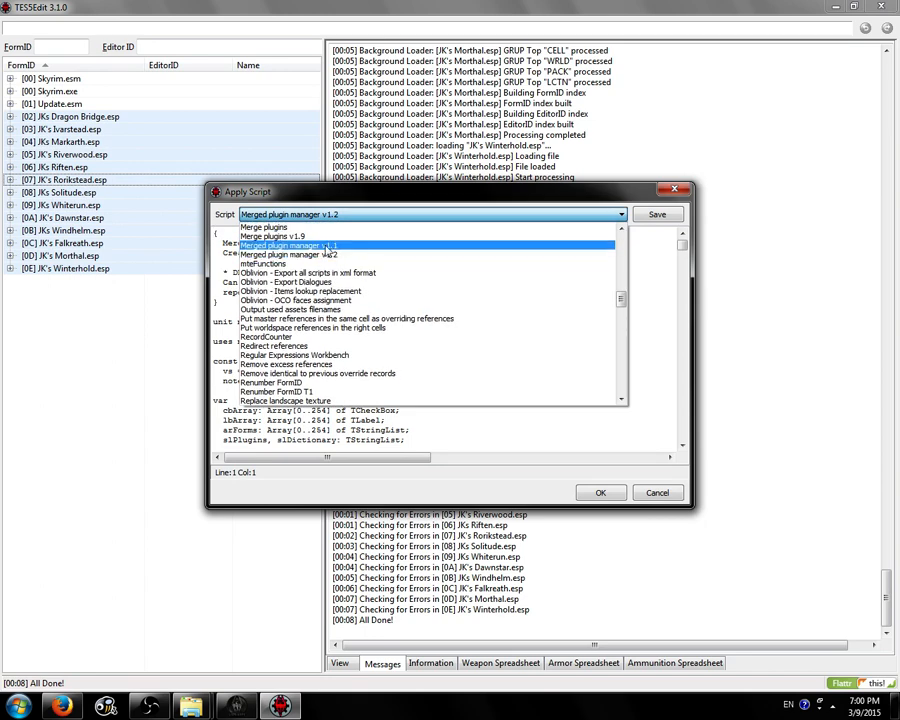
Step: Choose Merge plugins v1.9 in the Apply Script dropdown and confirm it
click(272, 236)
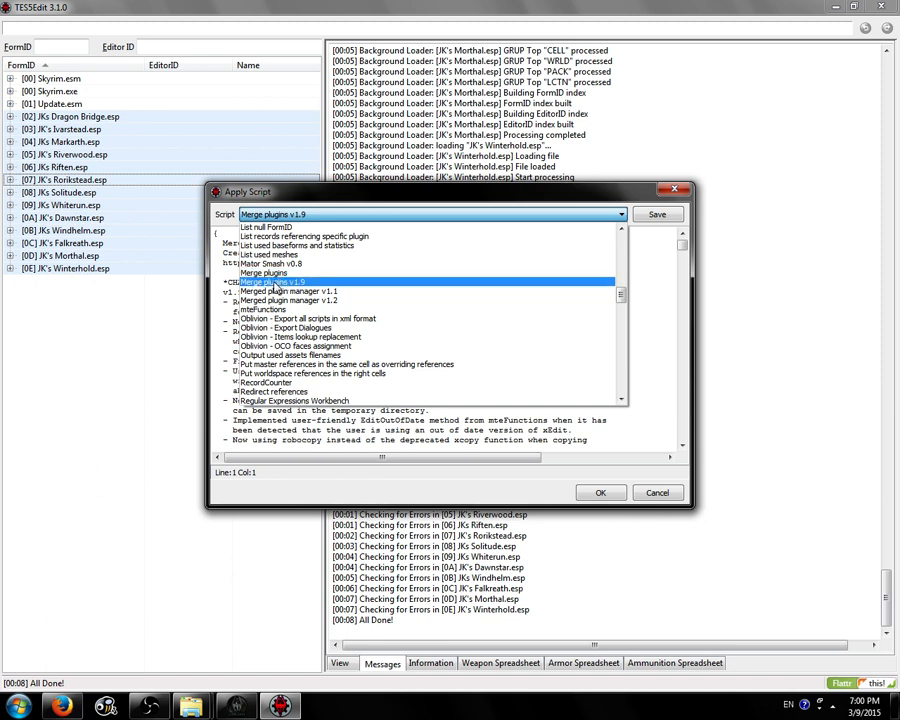
click(264, 272)
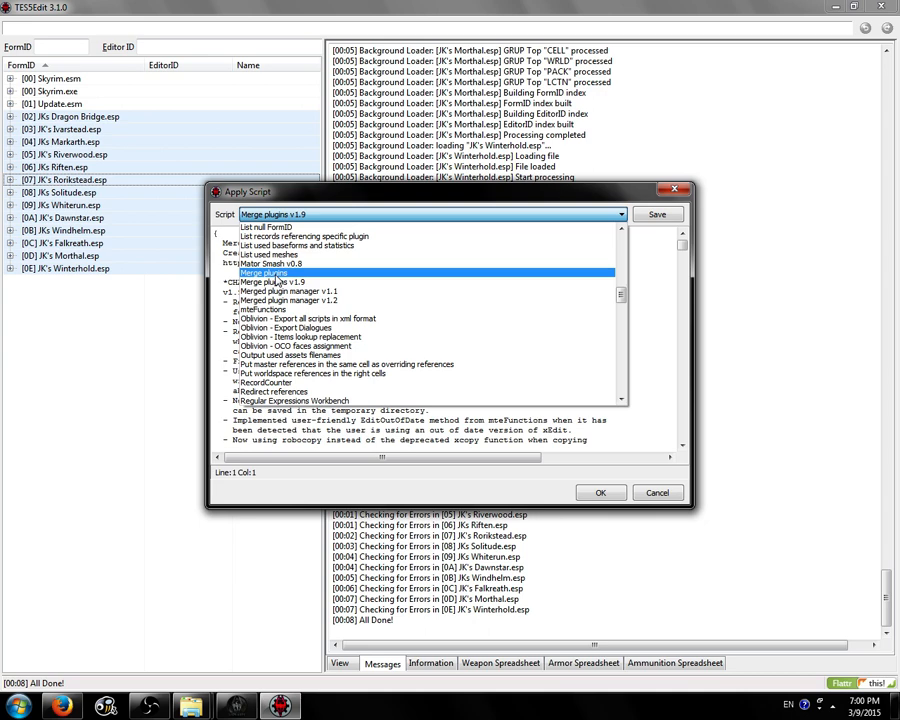
mouse_move(278, 280)
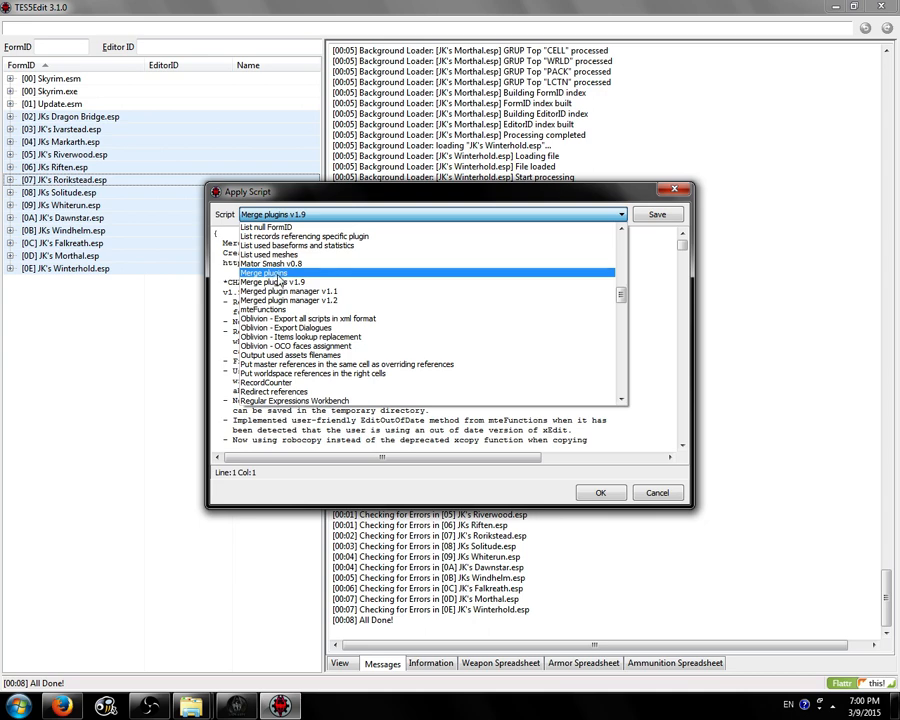
click(275, 282)
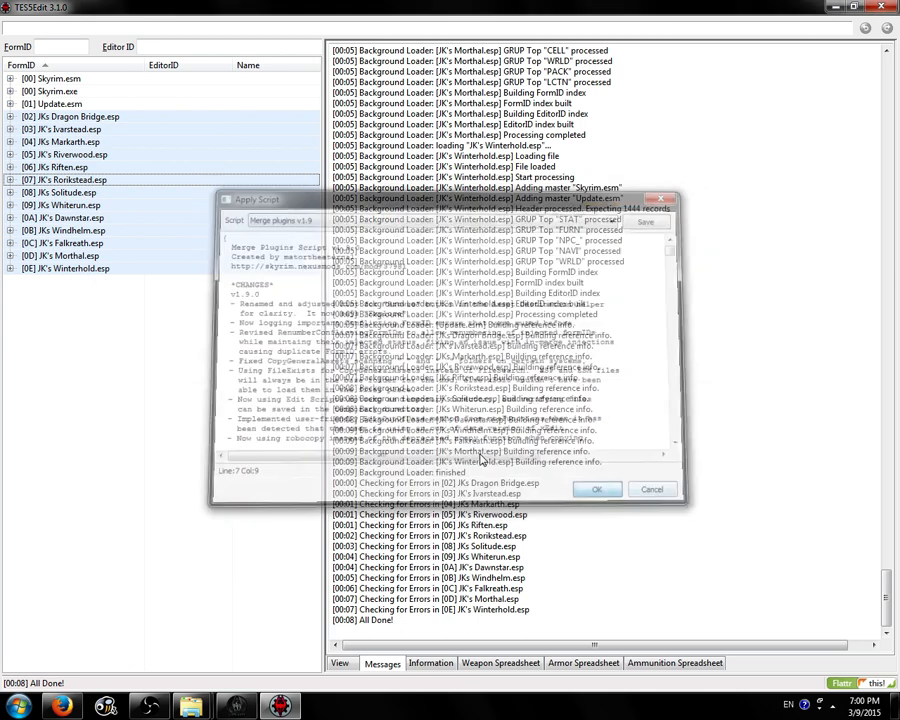
Step: Dismiss the first-run notice, enable Mod Organizer mode and auto-detect its install directory
click(597, 489)
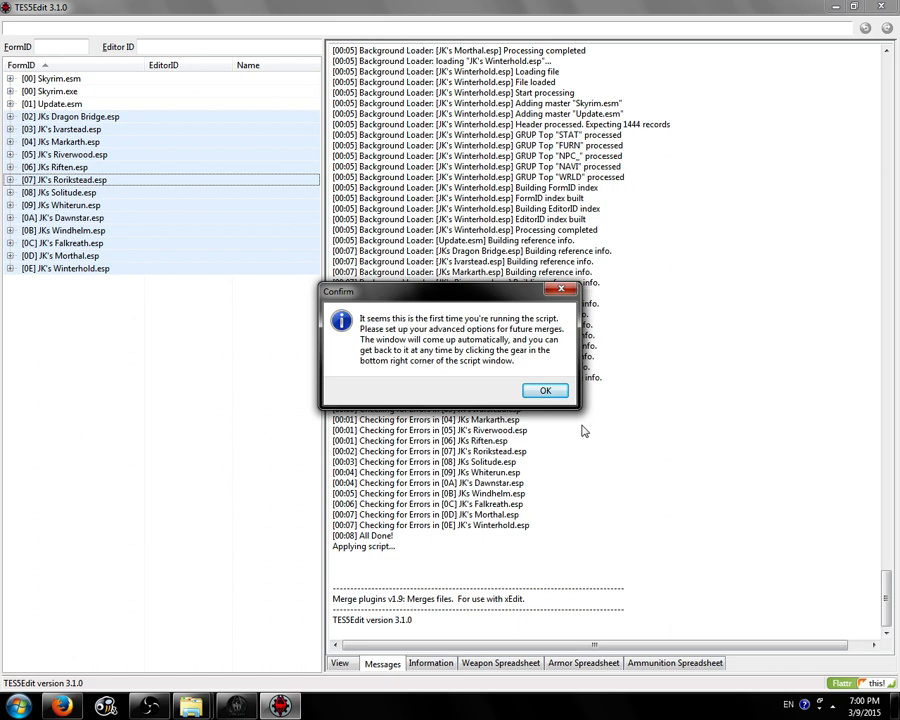
click(545, 390)
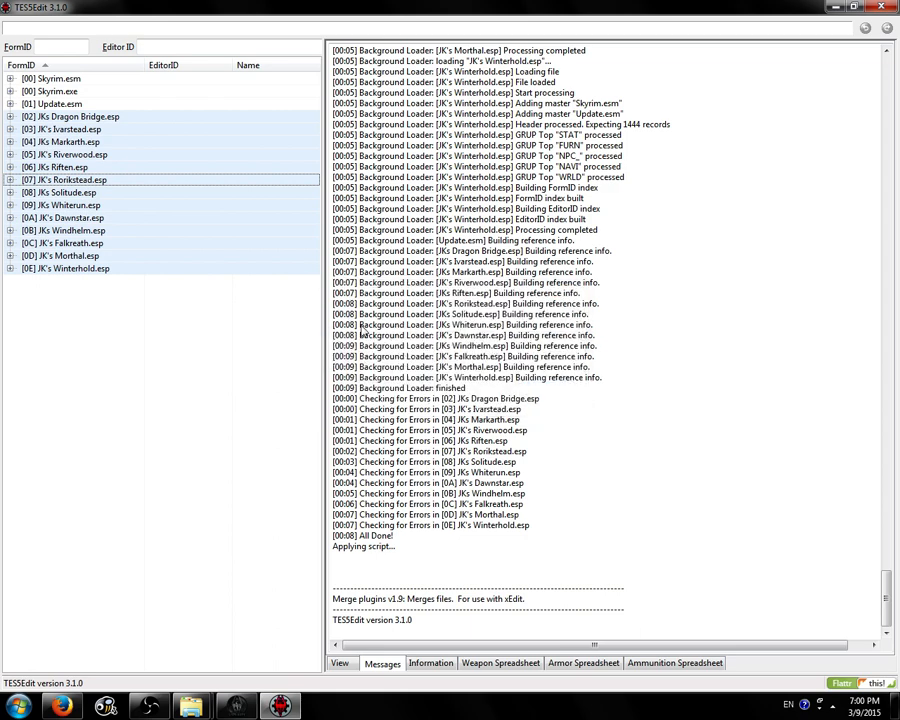
mouse_move(618, 358)
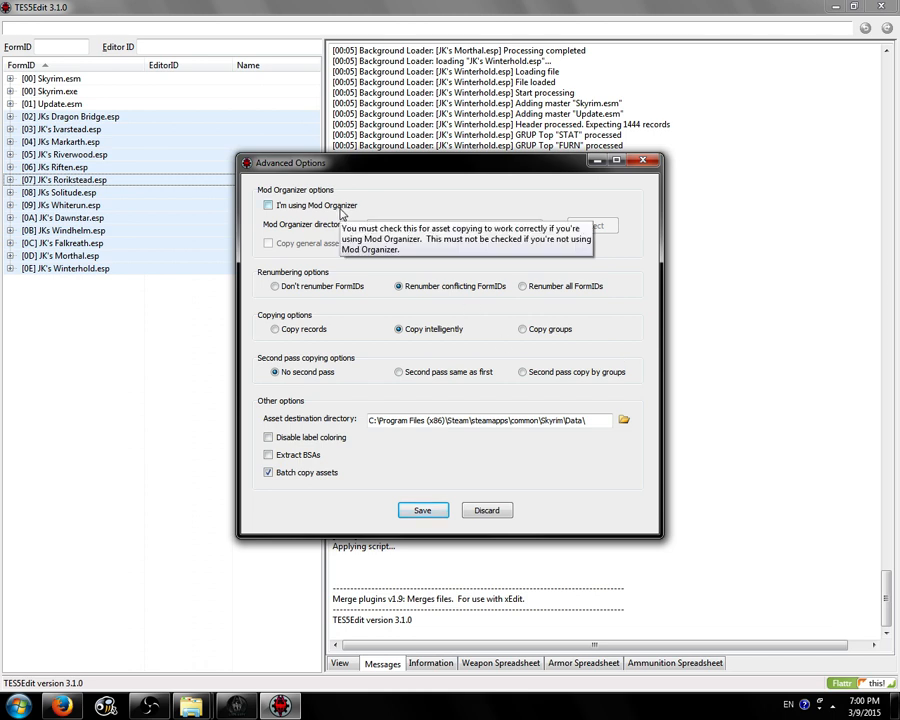
click(268, 205)
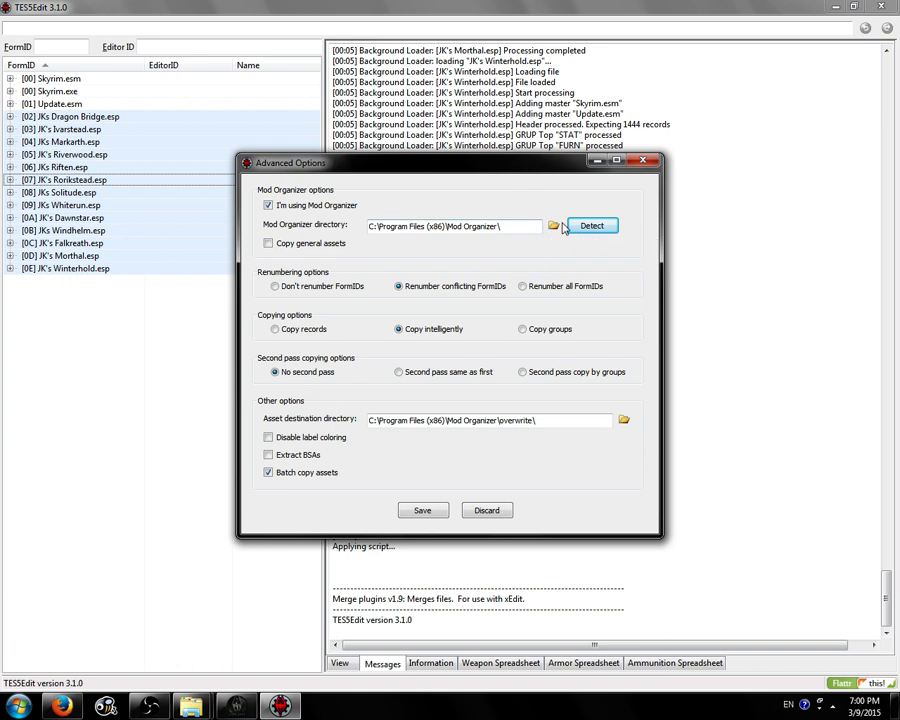
click(553, 225)
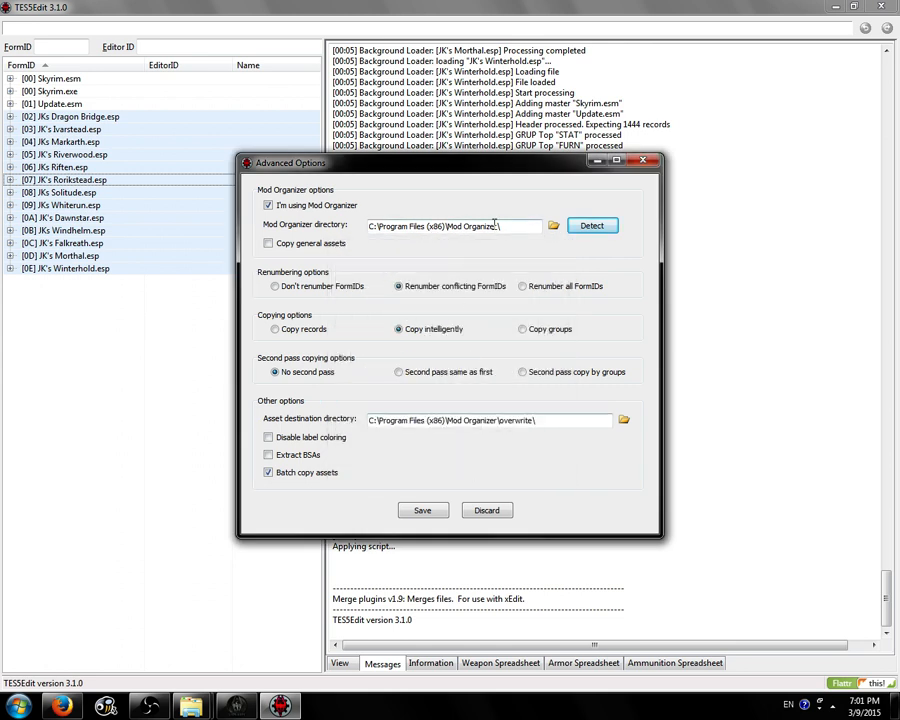
Step: Enable copying general assets, keep no second pass, and select the asset destination path
click(268, 243)
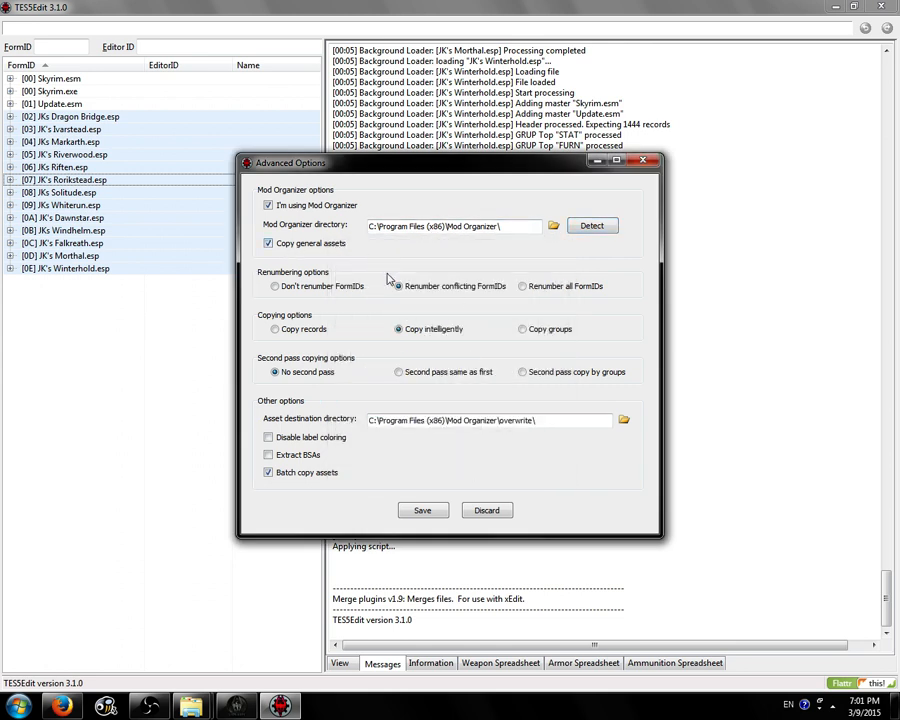
mouse_move(378, 281)
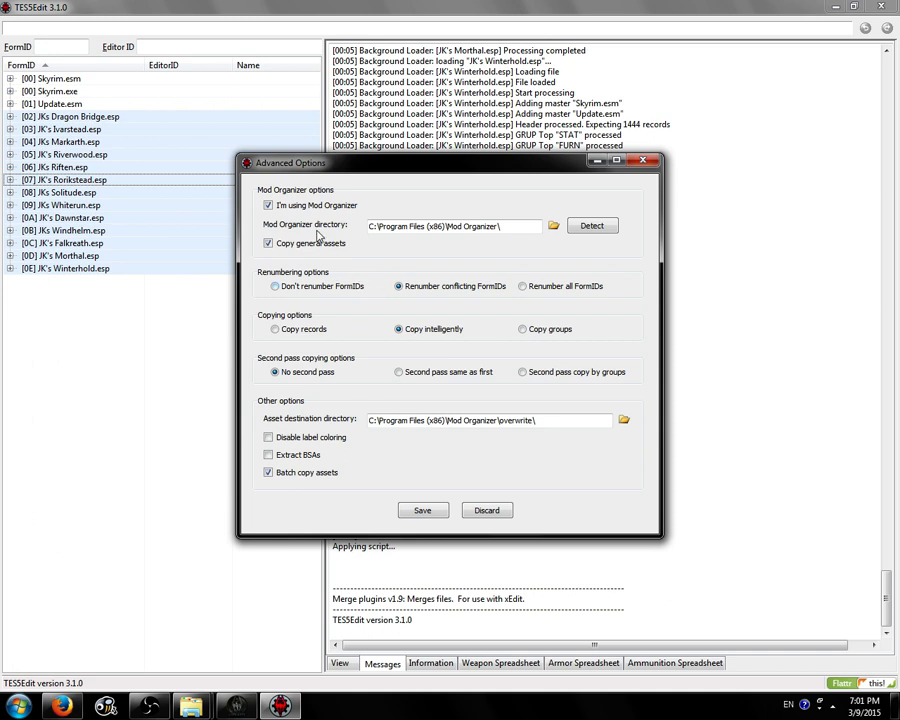
mouse_move(308, 255)
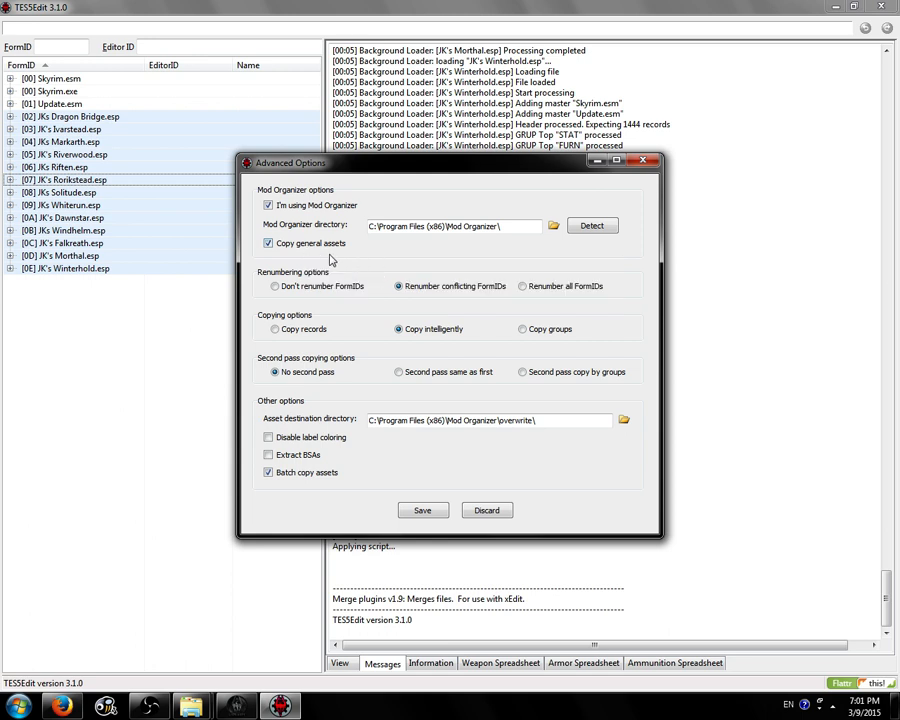
mouse_move(505, 355)
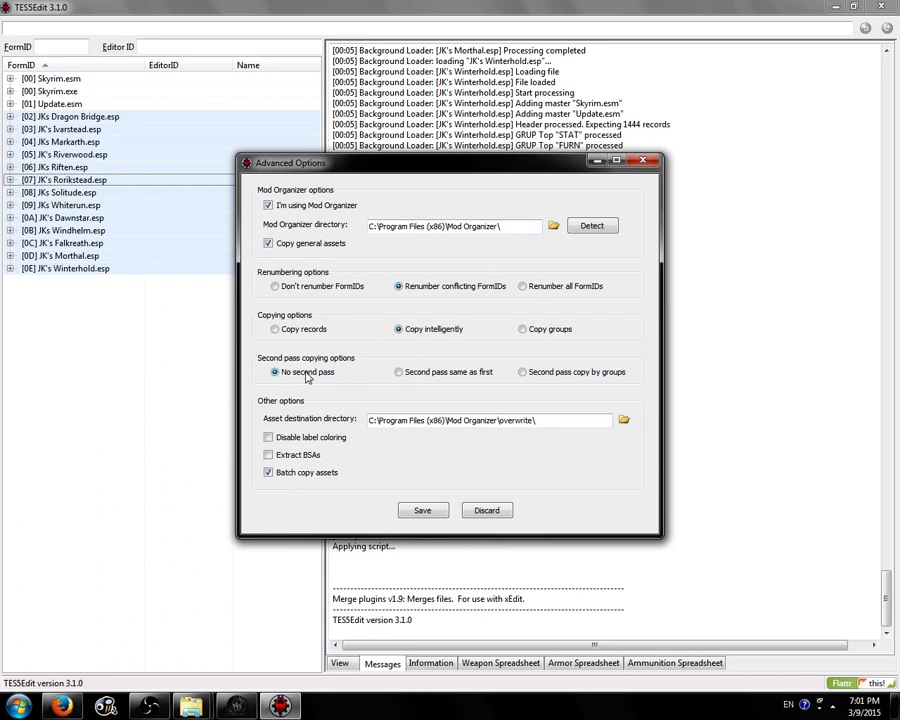
click(399, 371)
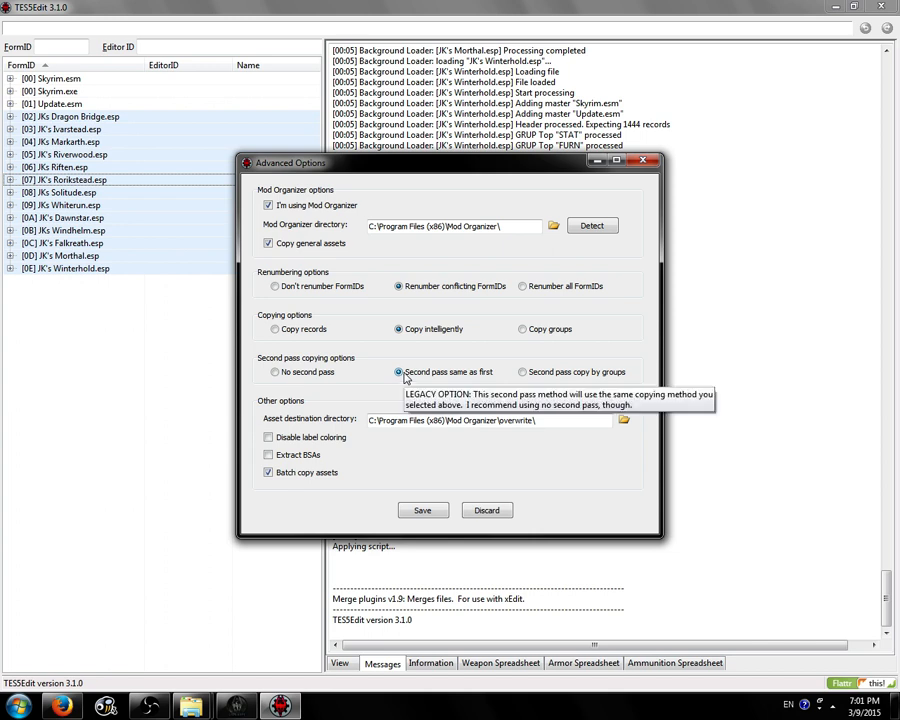
click(275, 371)
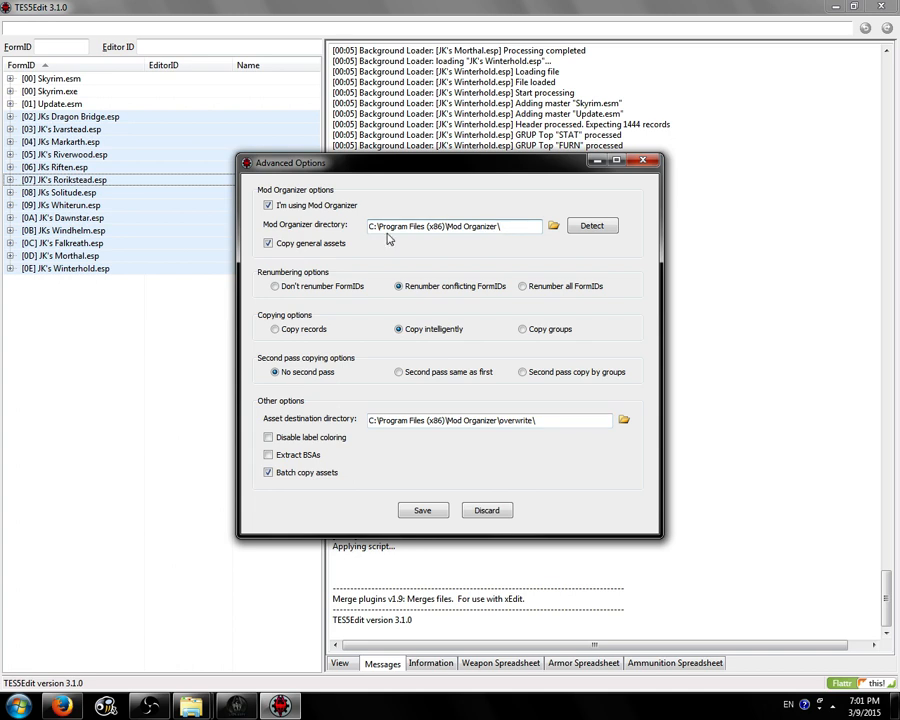
click(490, 419)
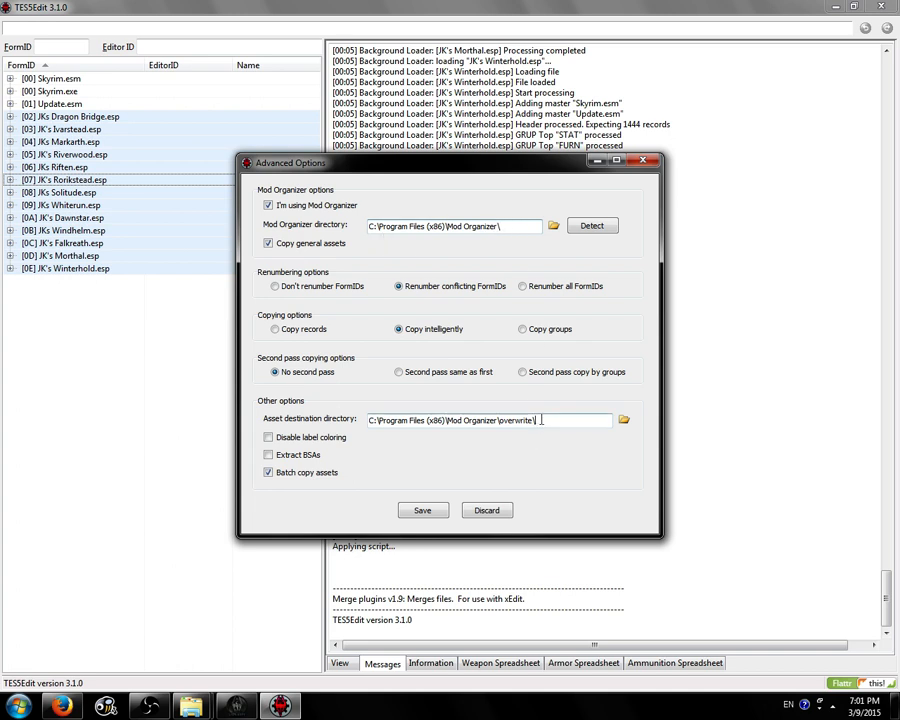
triple_click(450, 419)
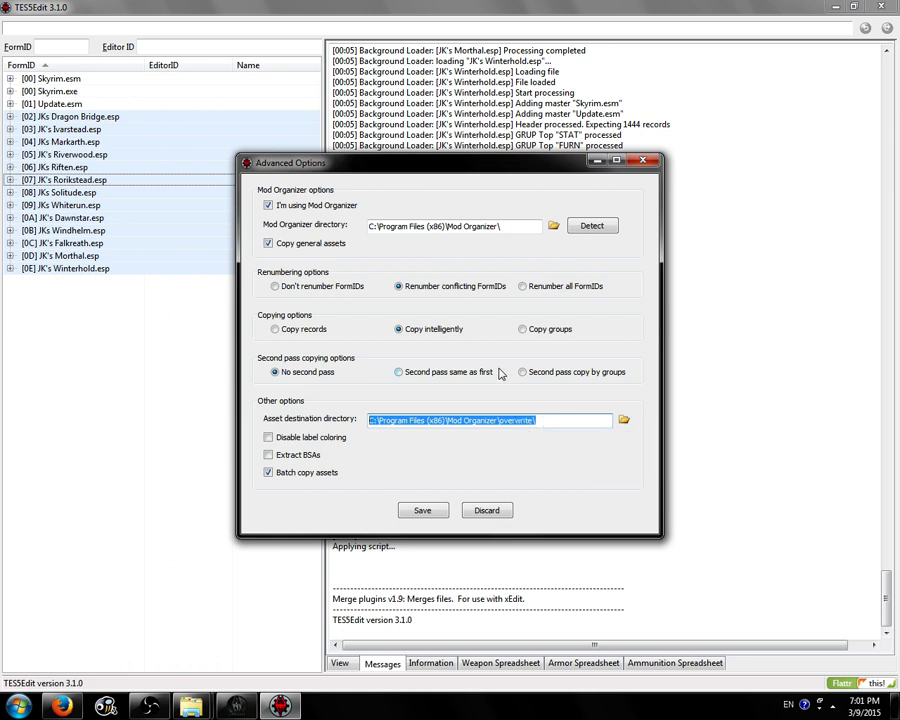
mouse_move(548, 419)
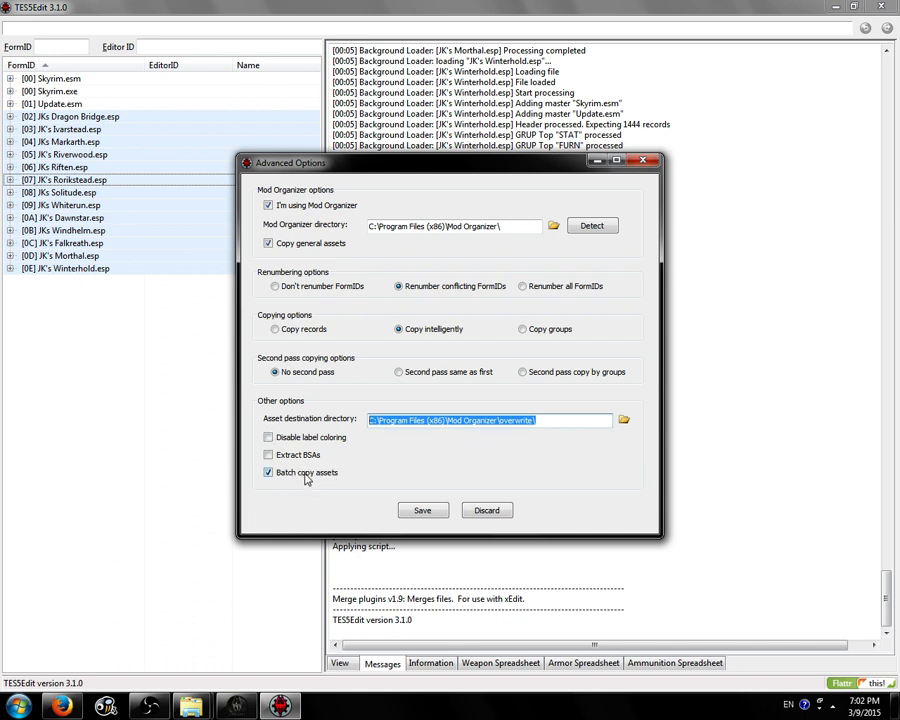
mouse_move(305, 480)
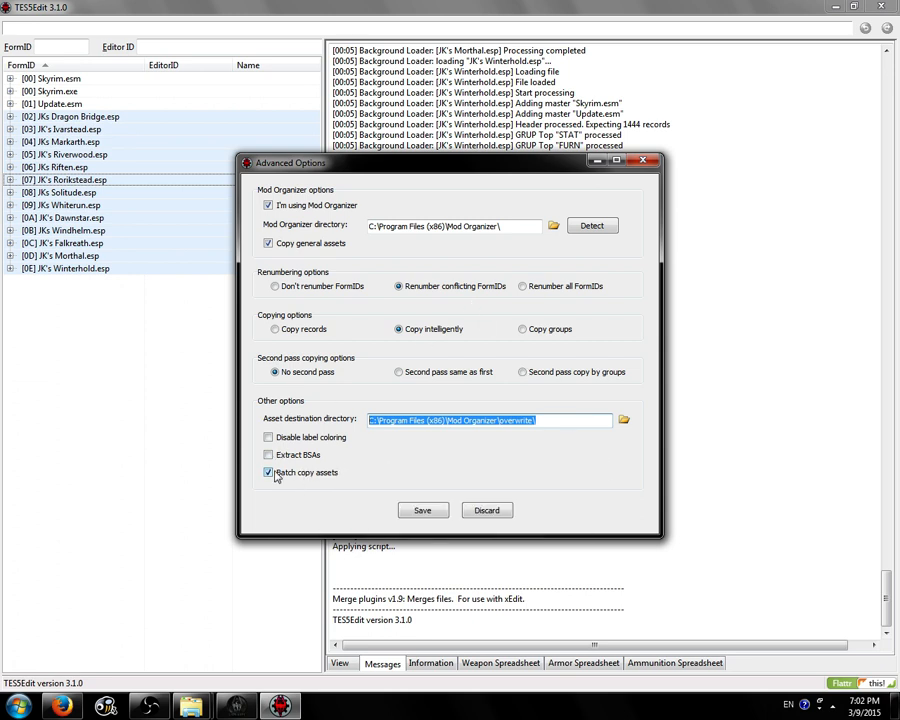
click(268, 472)
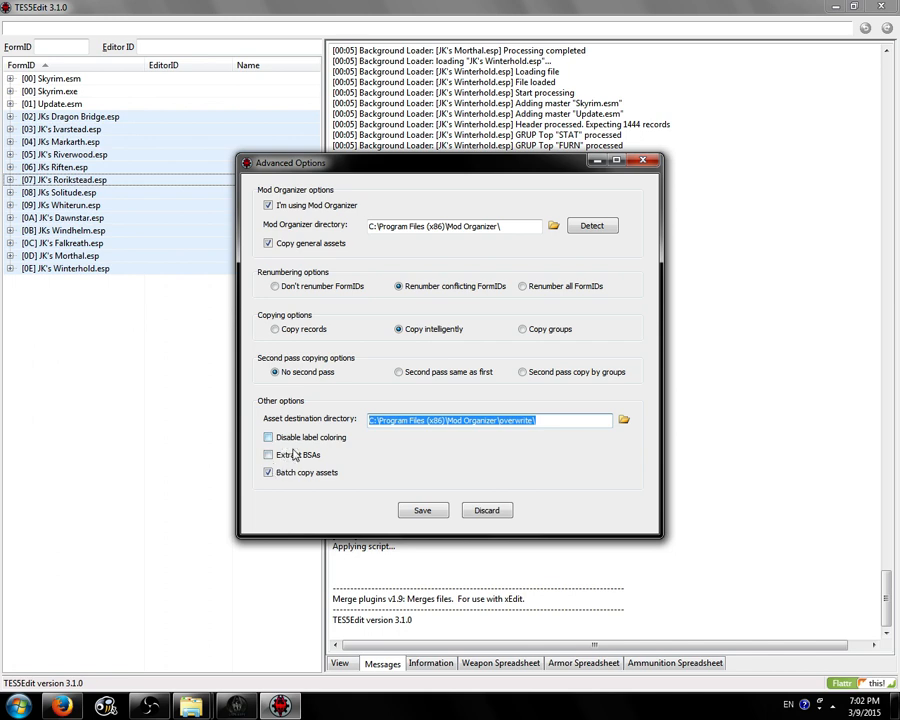
mouse_move(290, 463)
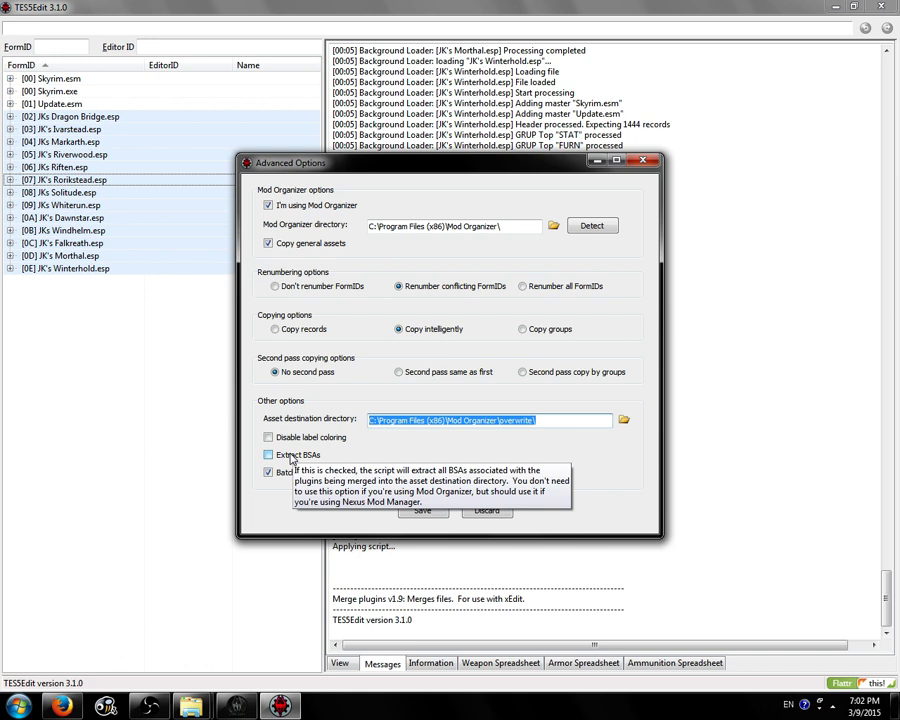
mouse_move(500, 211)
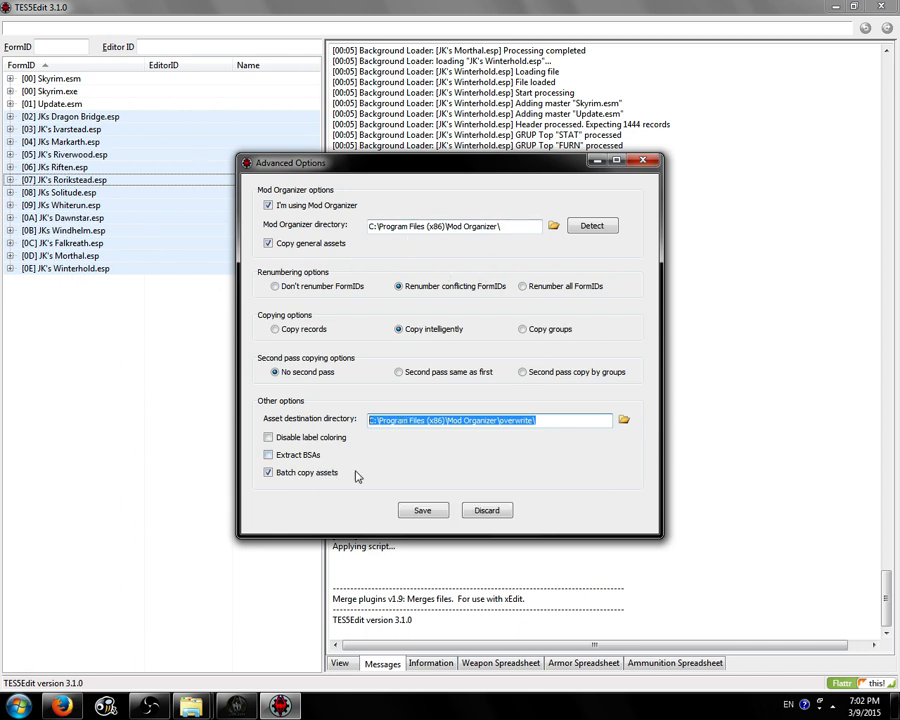
mouse_move(588, 251)
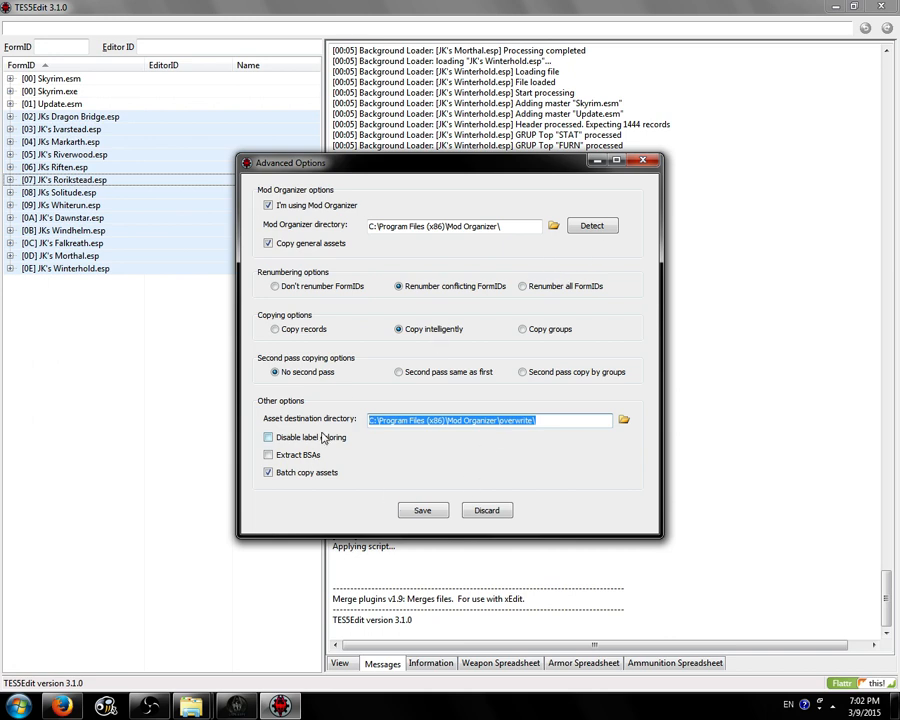
mouse_move(320, 440)
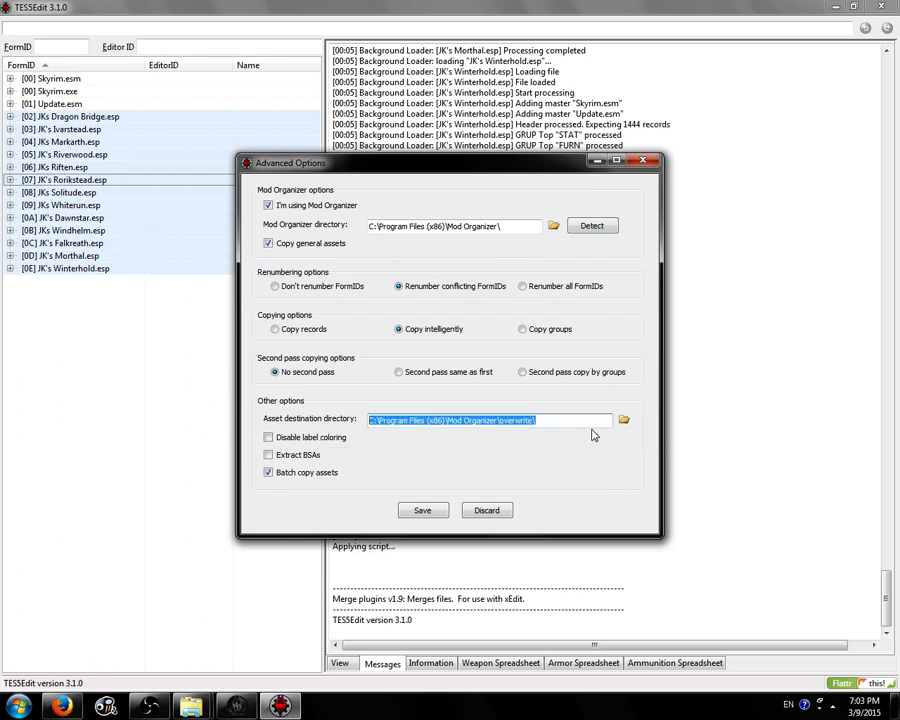
mouse_move(422, 510)
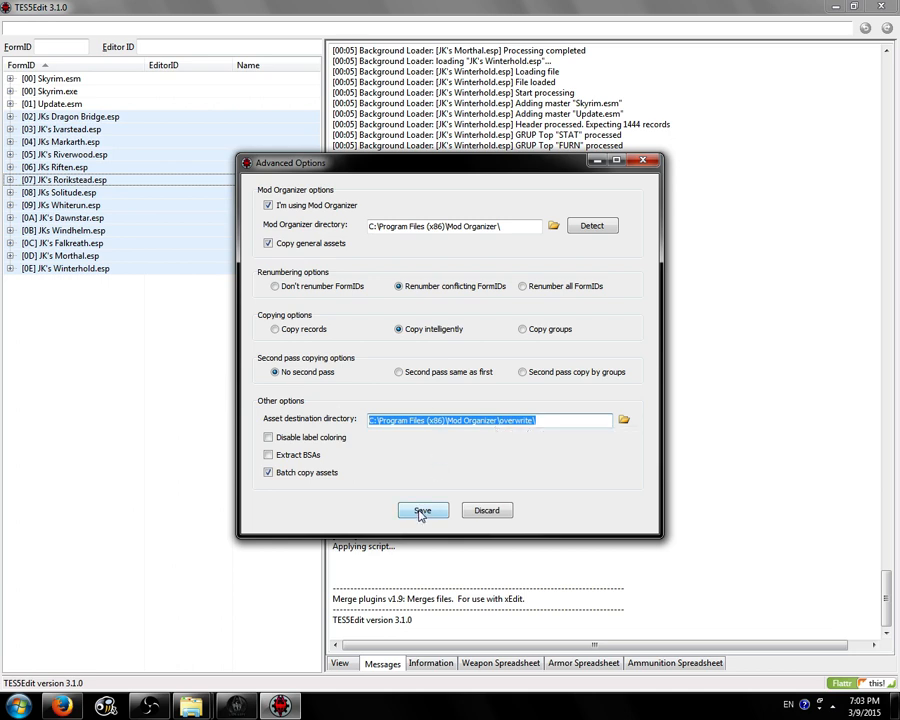
Step: Save the advanced options and review JKs Dragon Bridge.esp's error-free merge reports
click(421, 510)
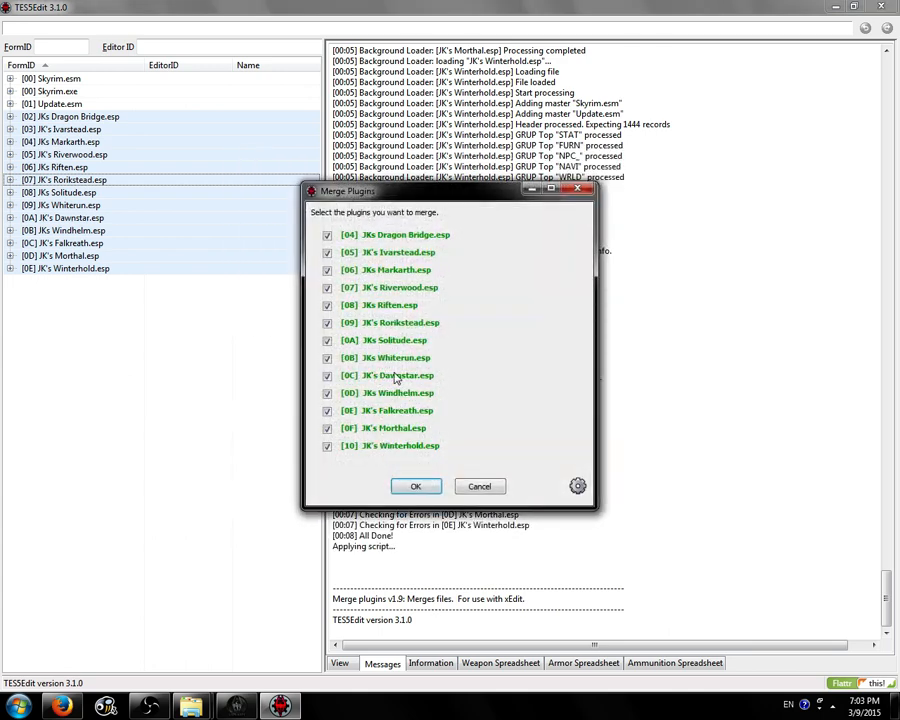
mouse_move(395, 375)
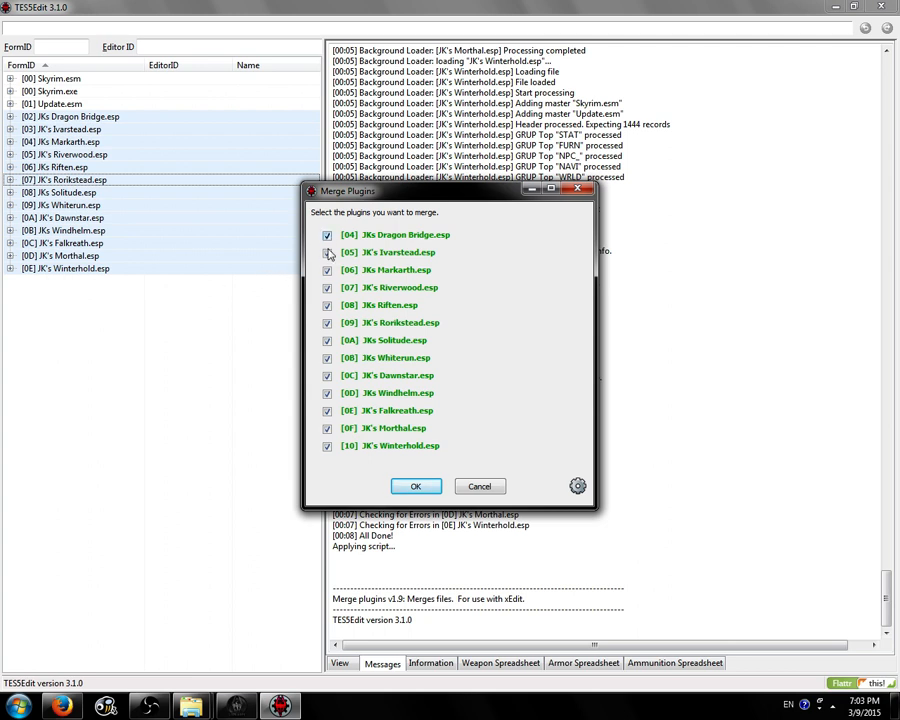
click(327, 234)
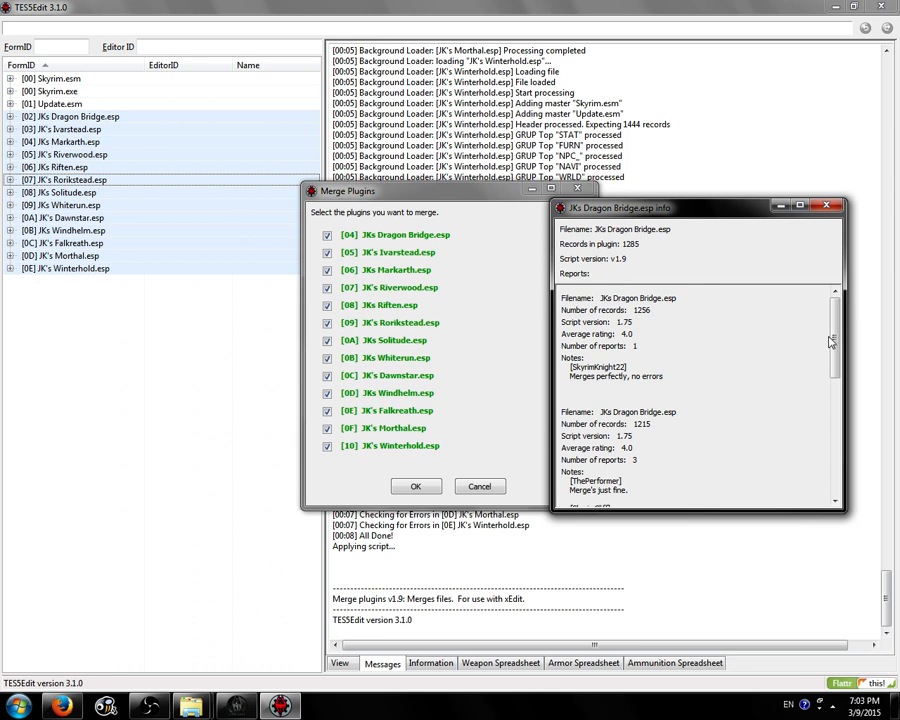
scroll(down, 3)
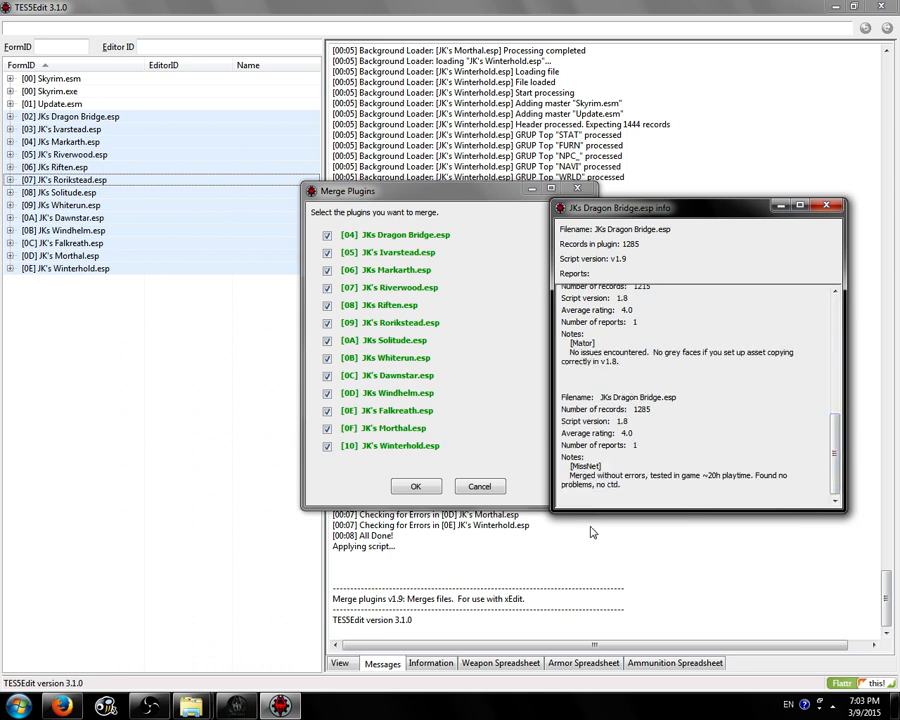
scroll(down, 3)
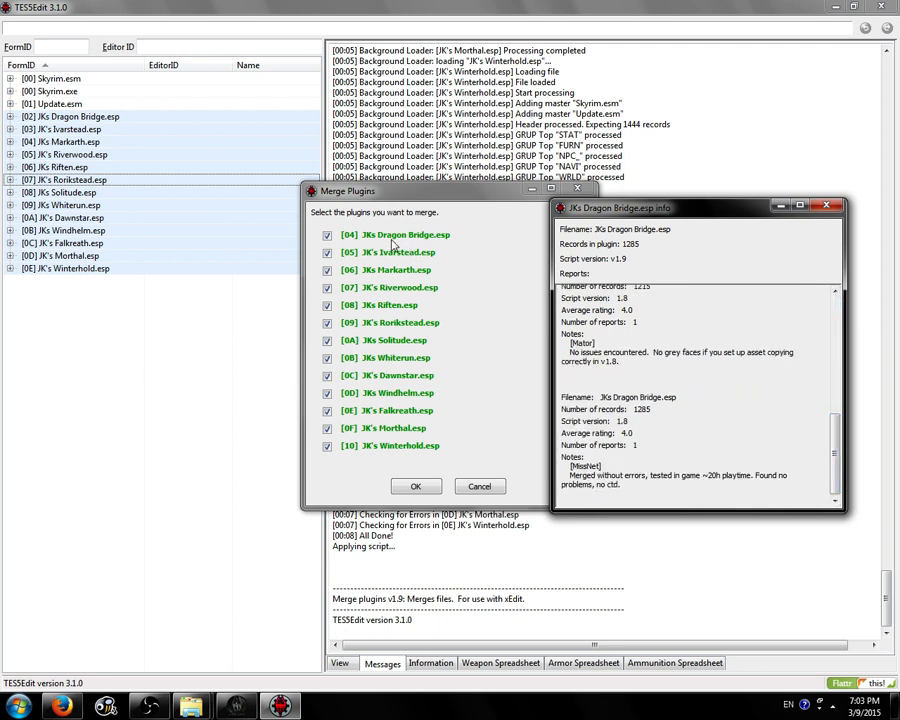
mouse_move(398, 270)
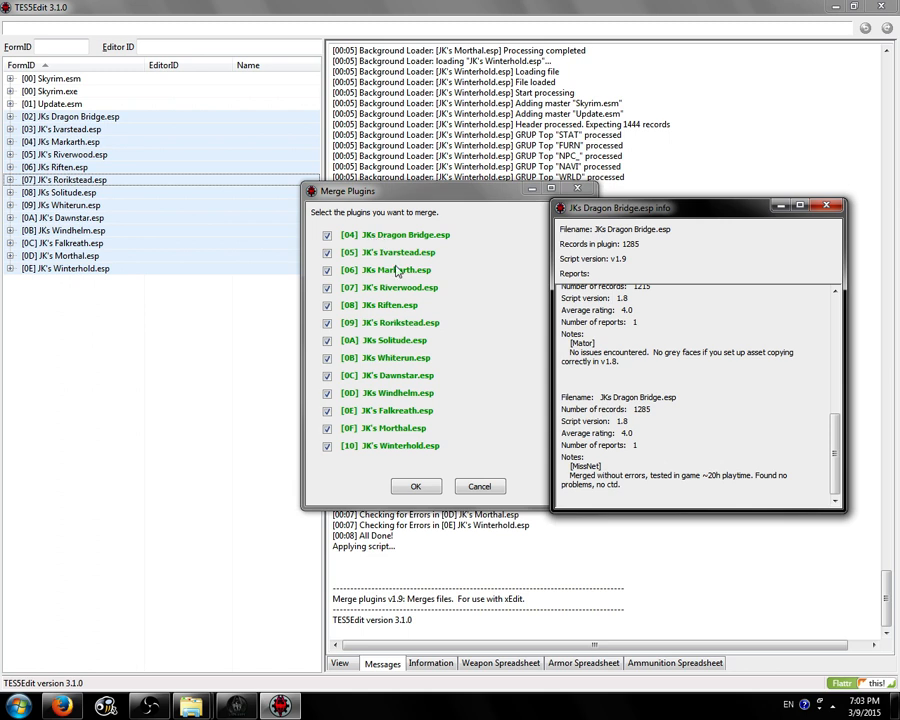
mouse_move(632, 411)
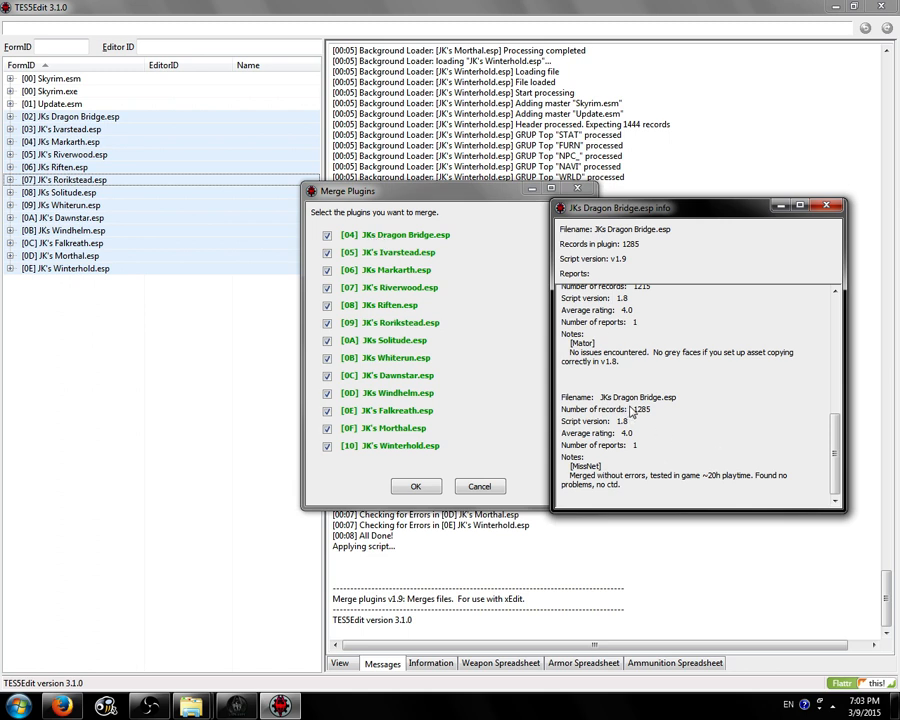
mouse_move(632, 412)
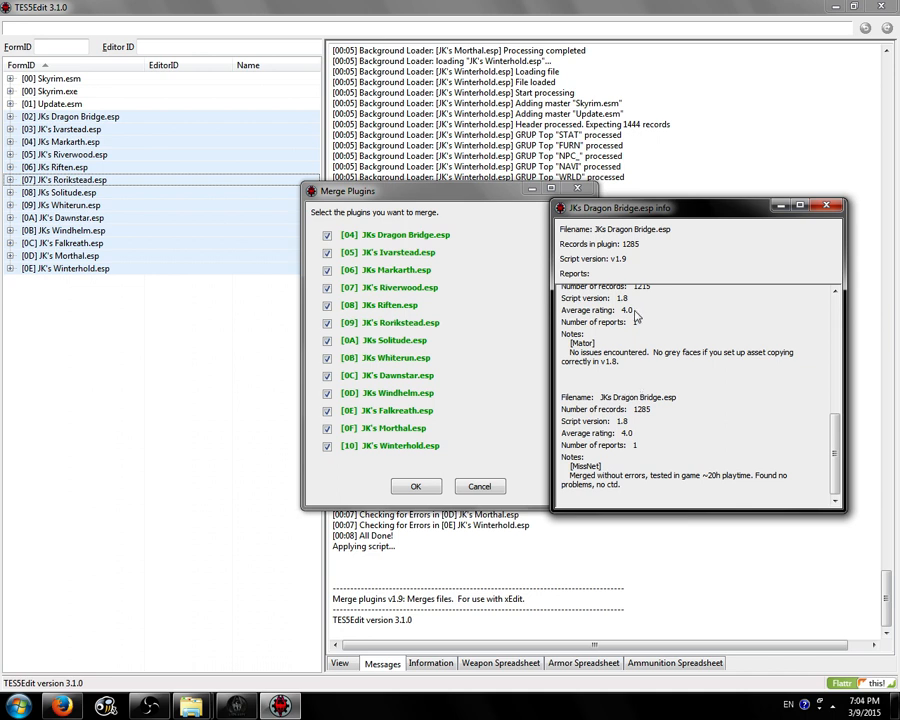
mouse_move(793, 260)
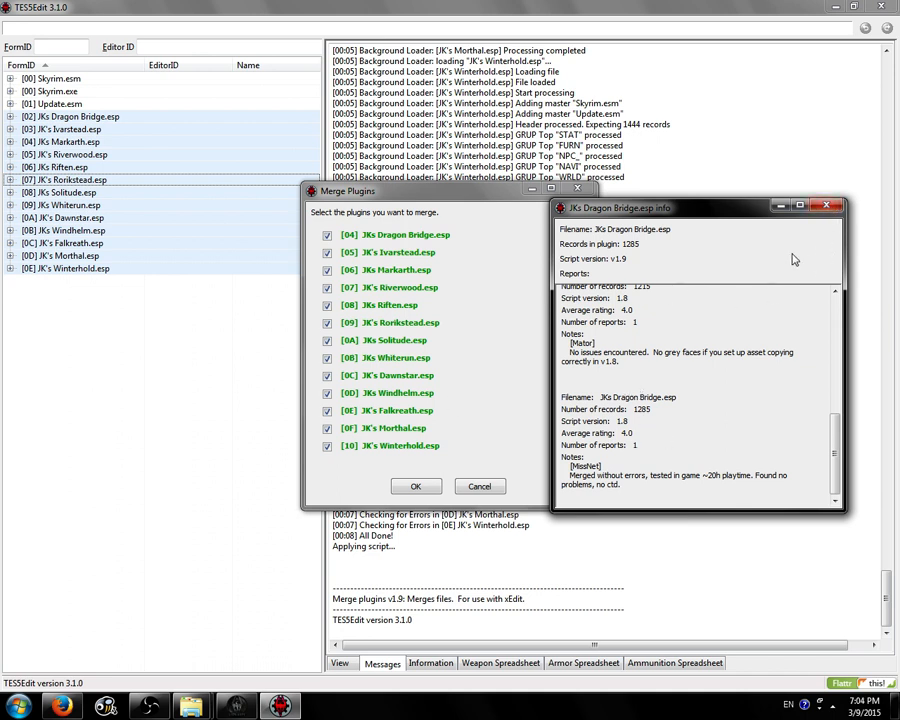
scroll(down, 3)
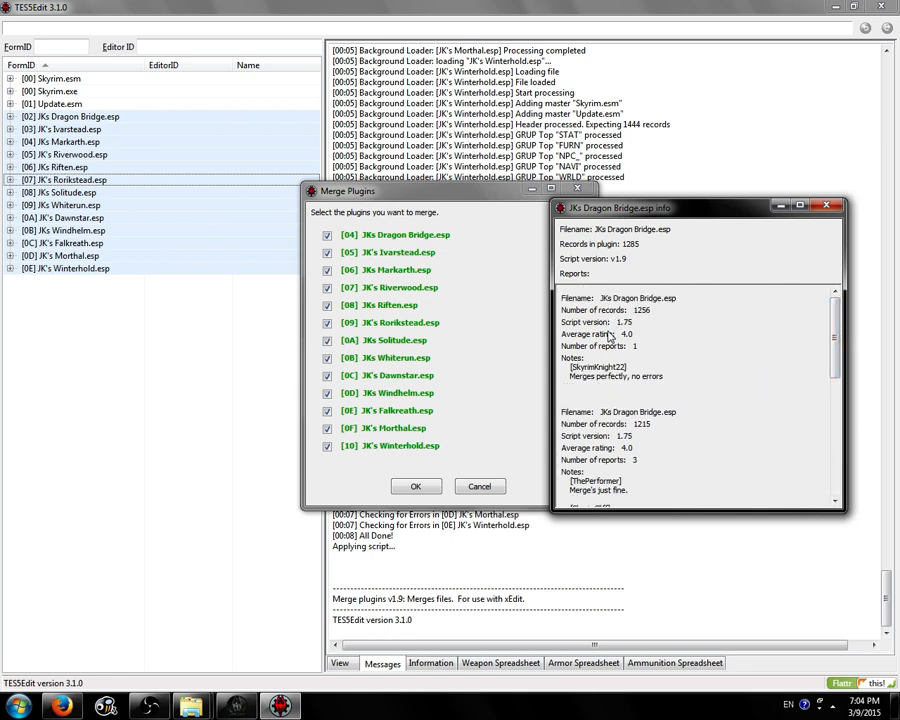
mouse_move(787, 325)
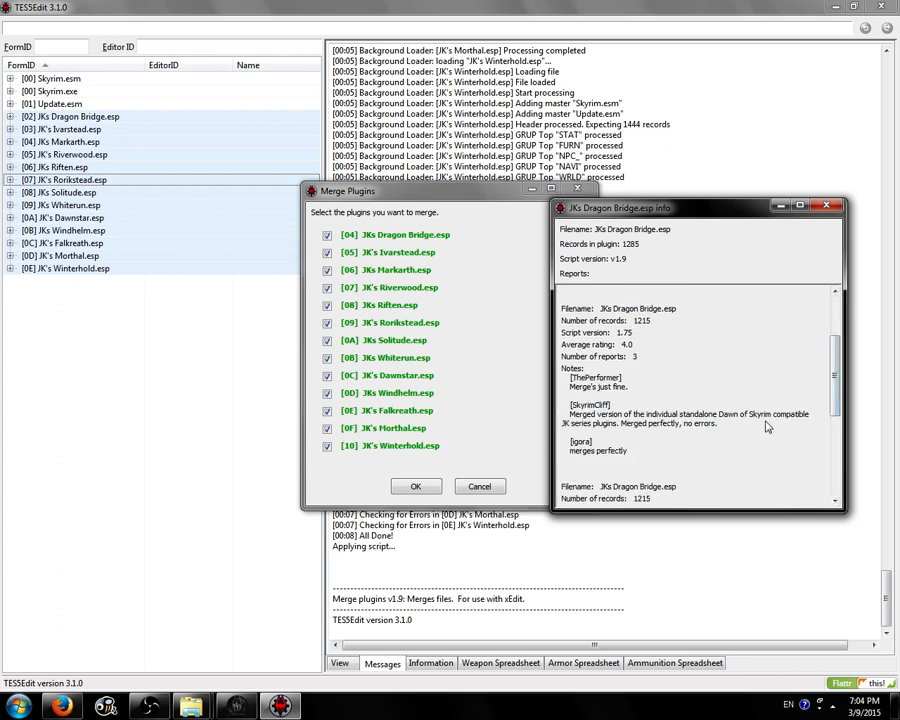
scroll(down, 3)
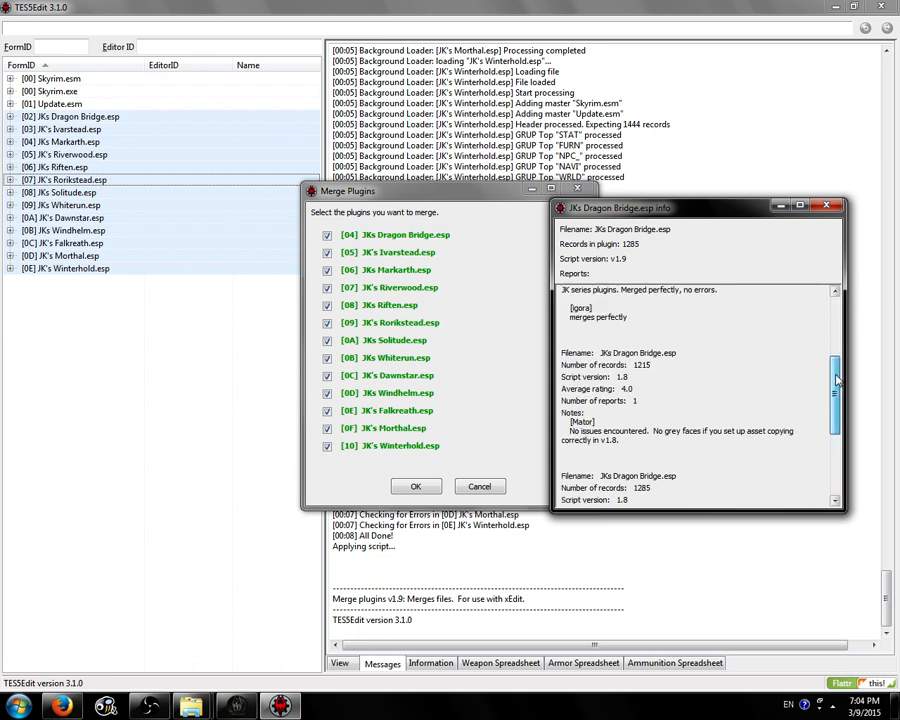
scroll(down, 3)
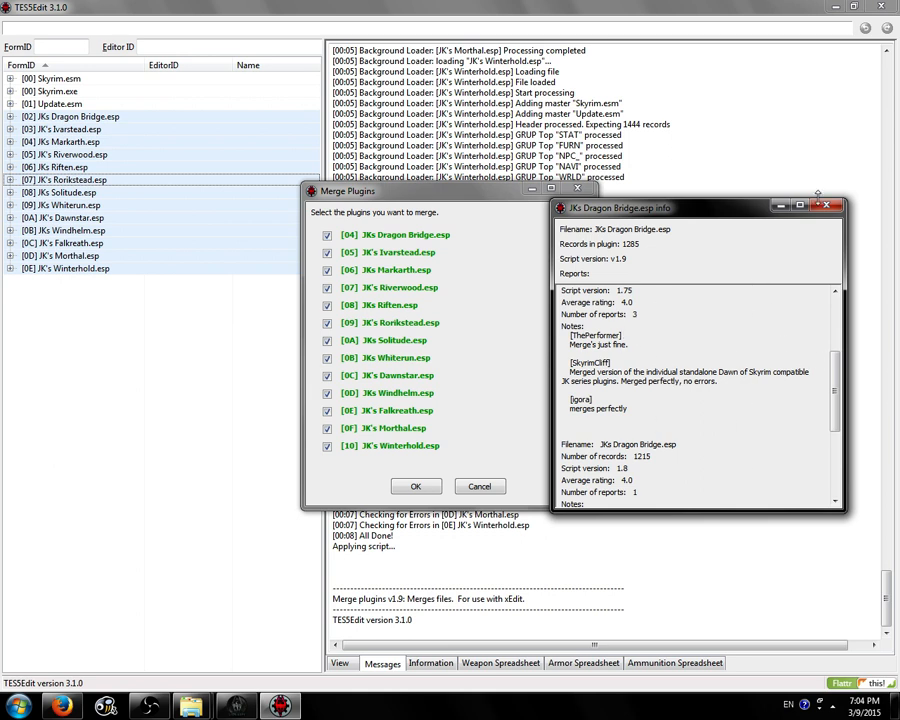
Step: Close the reports, accept the thirteen plugins, choose CREATE NEW FILE, and begin entering its name
click(828, 206)
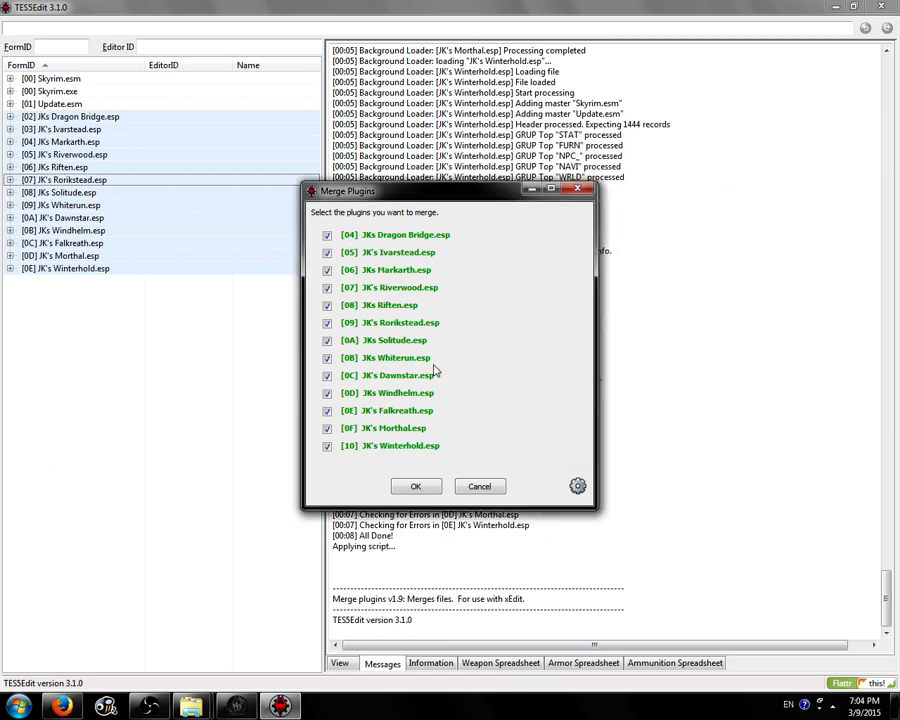
mouse_move(417, 426)
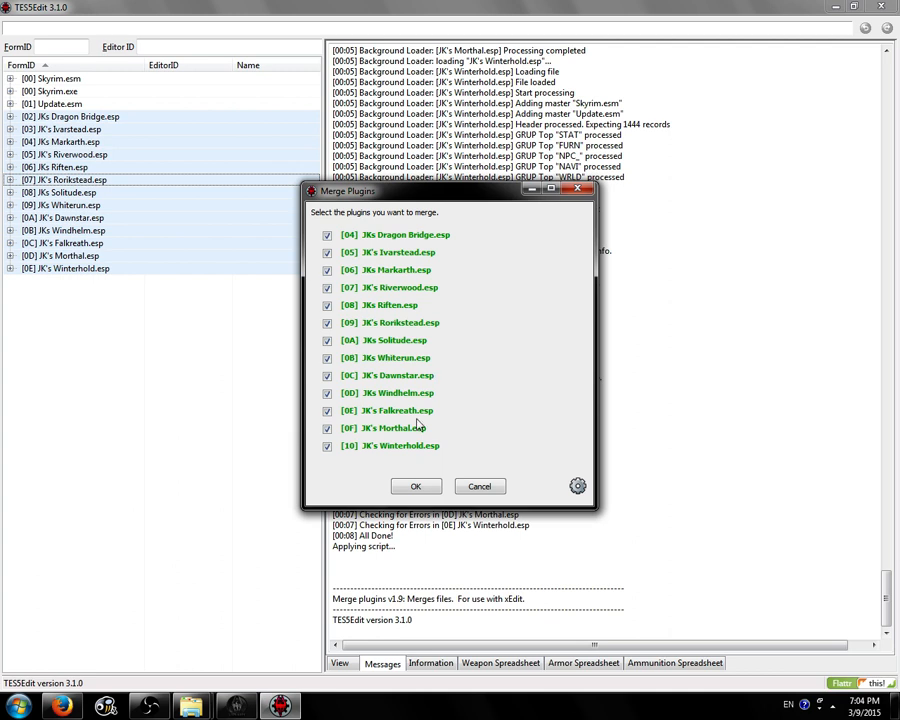
mouse_move(385, 372)
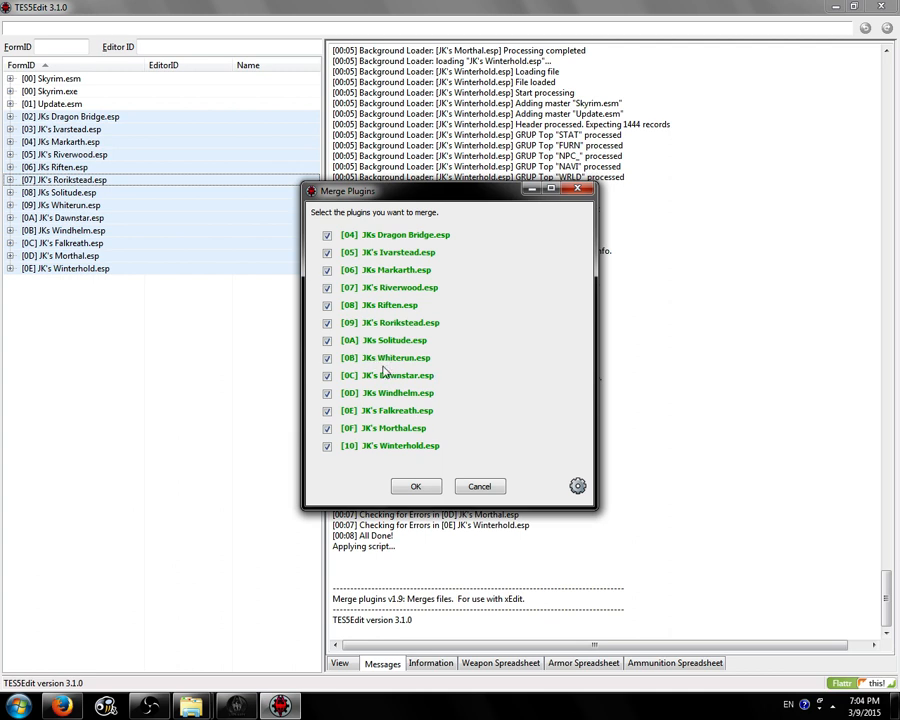
mouse_move(385, 357)
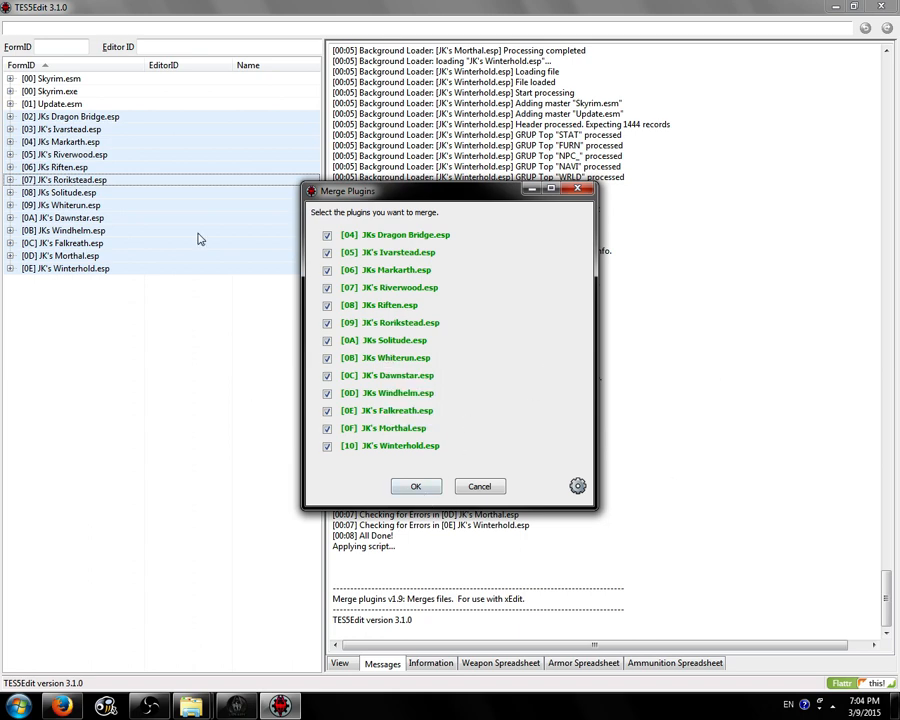
mouse_move(395, 456)
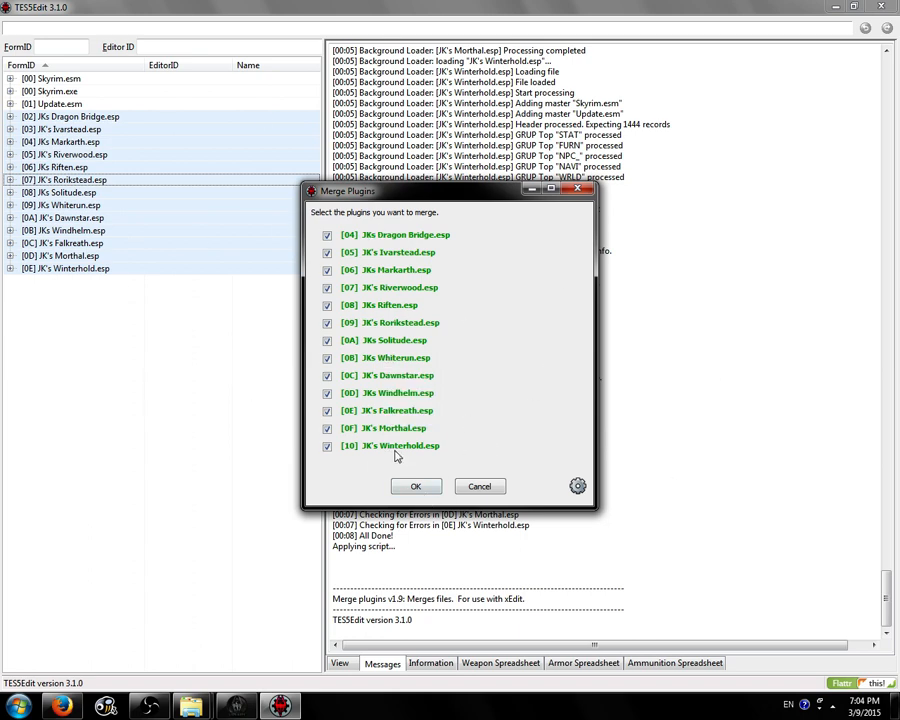
click(416, 486)
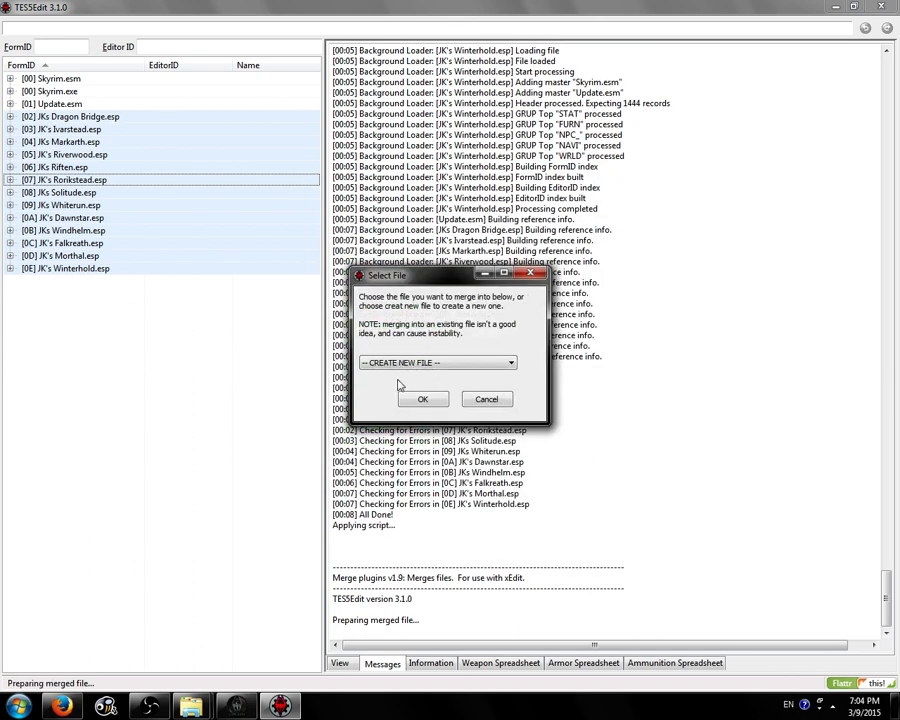
click(421, 399)
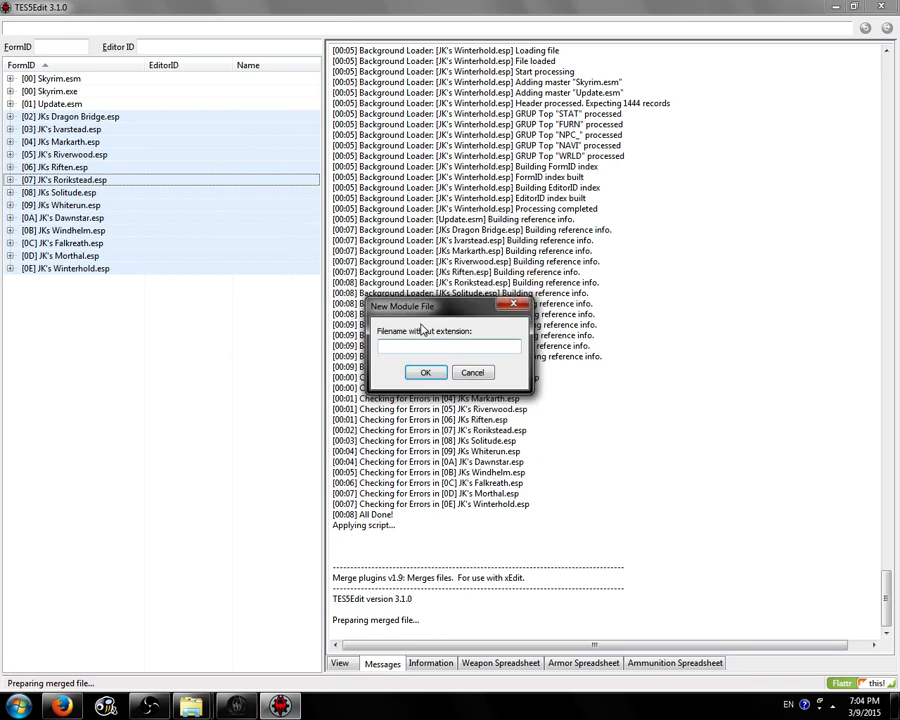
text(EETGA)
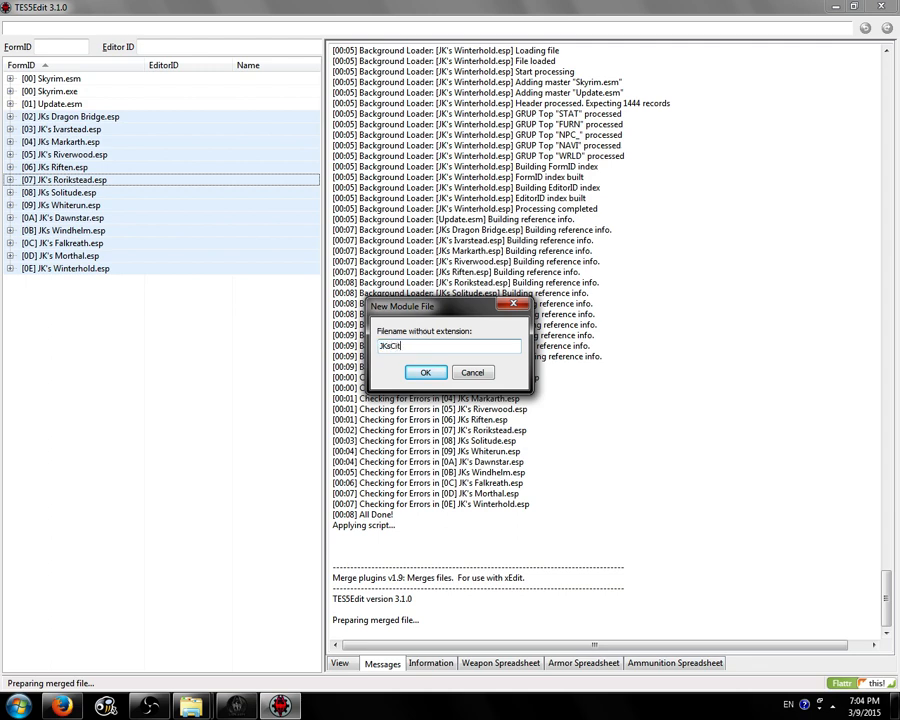
Step: Confirm the new JKsCities.esp file and follow the detailed log until 21114 records merge
click(425, 372)
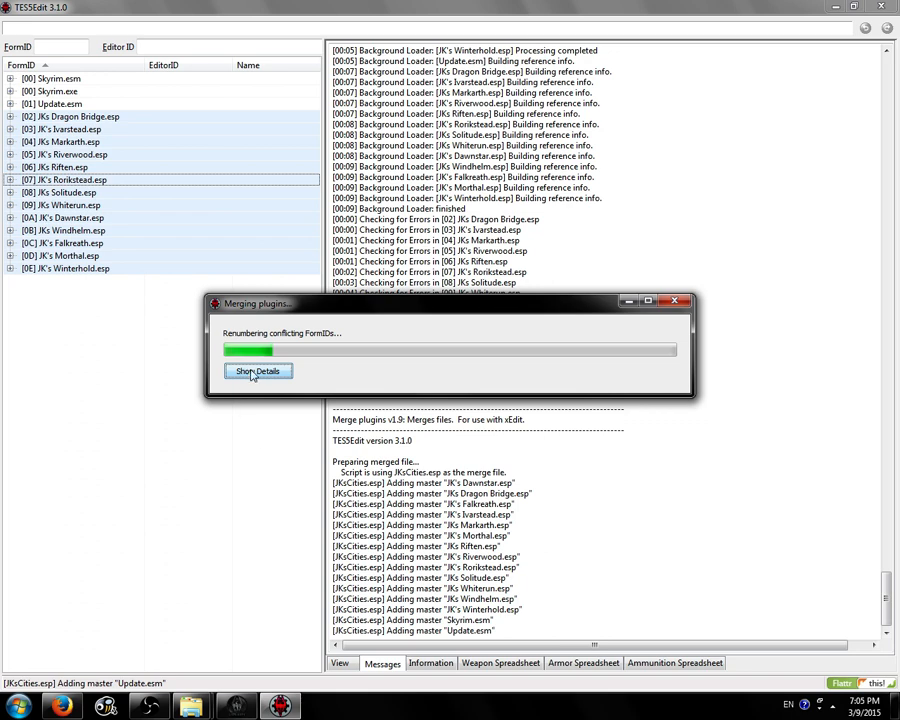
mouse_move(378, 379)
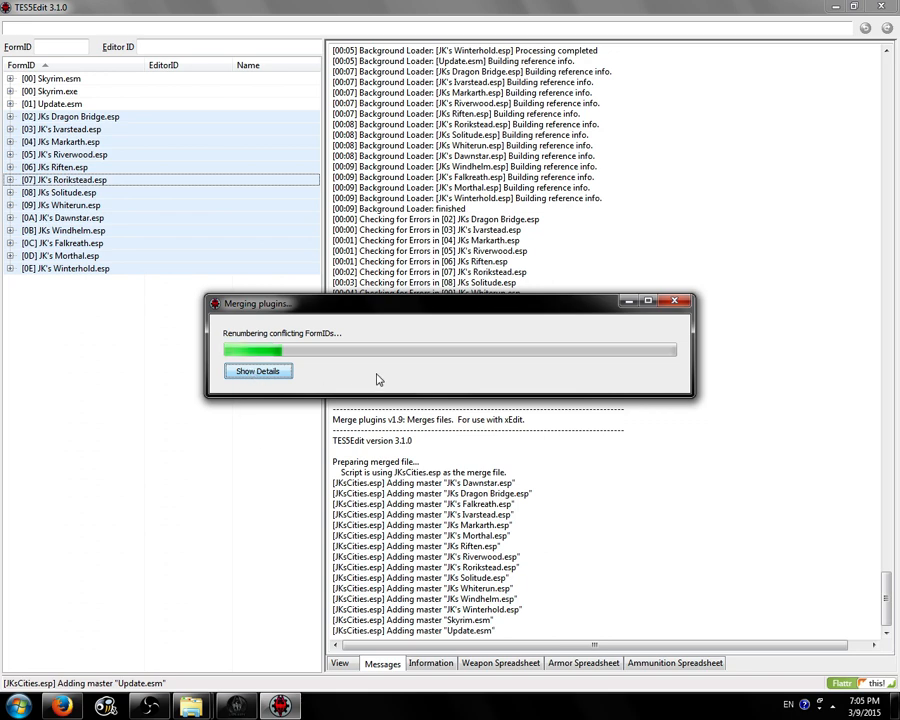
click(258, 371)
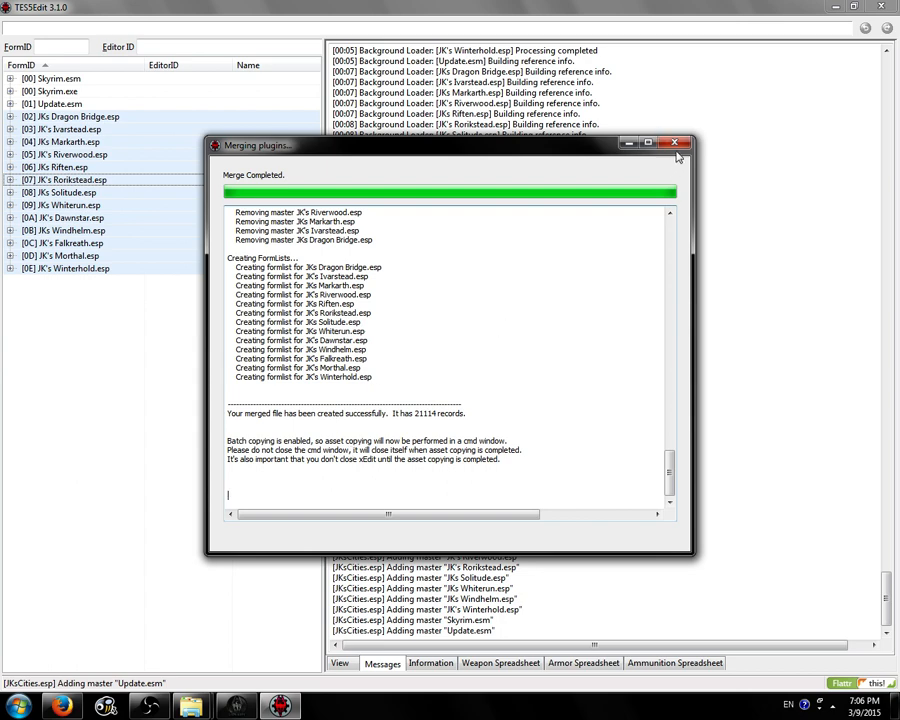
Step: Dismiss the finished merge window and run Check for Errors on JKsCities.esp
click(676, 142)
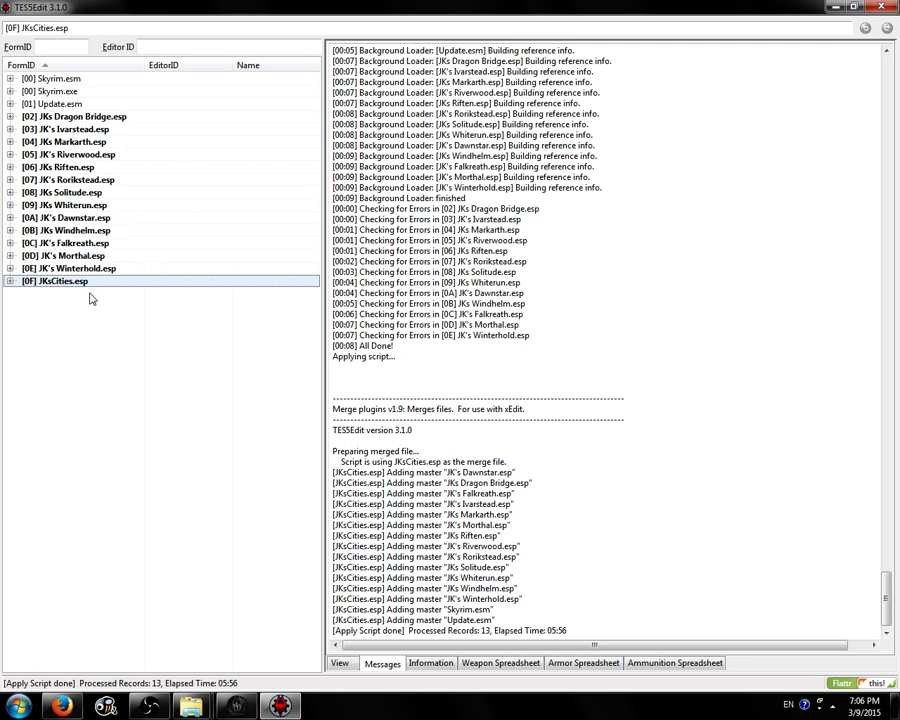
right_click(55, 281)
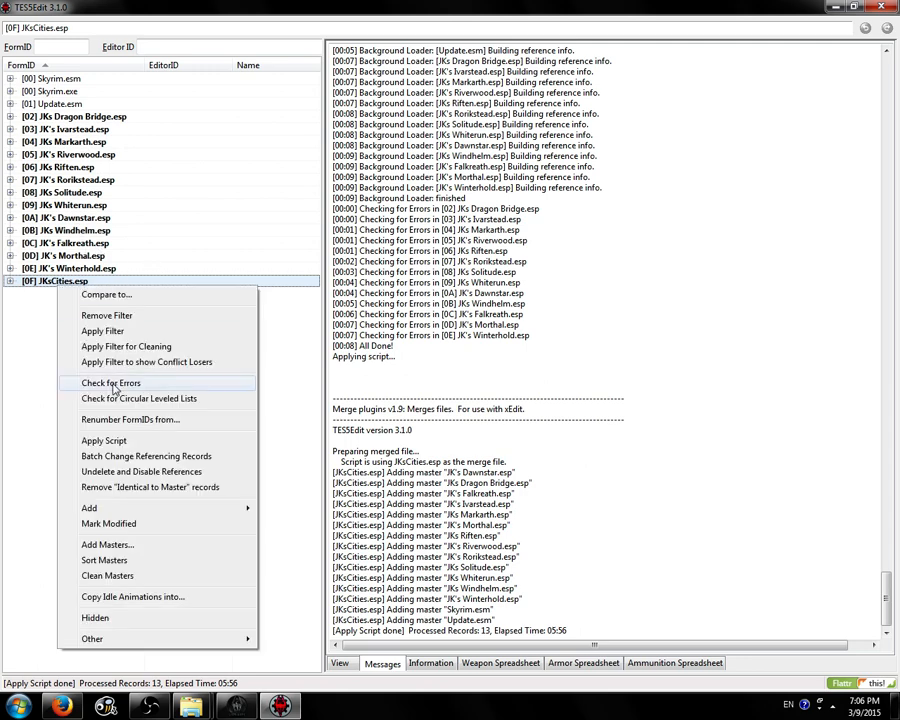
click(110, 383)
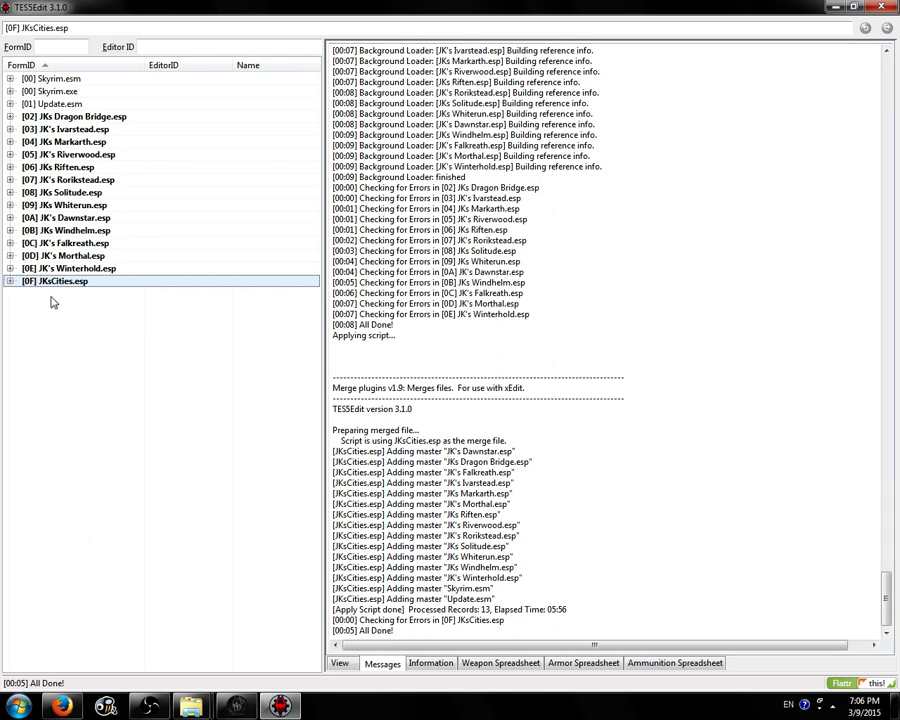
mouse_move(884, 7)
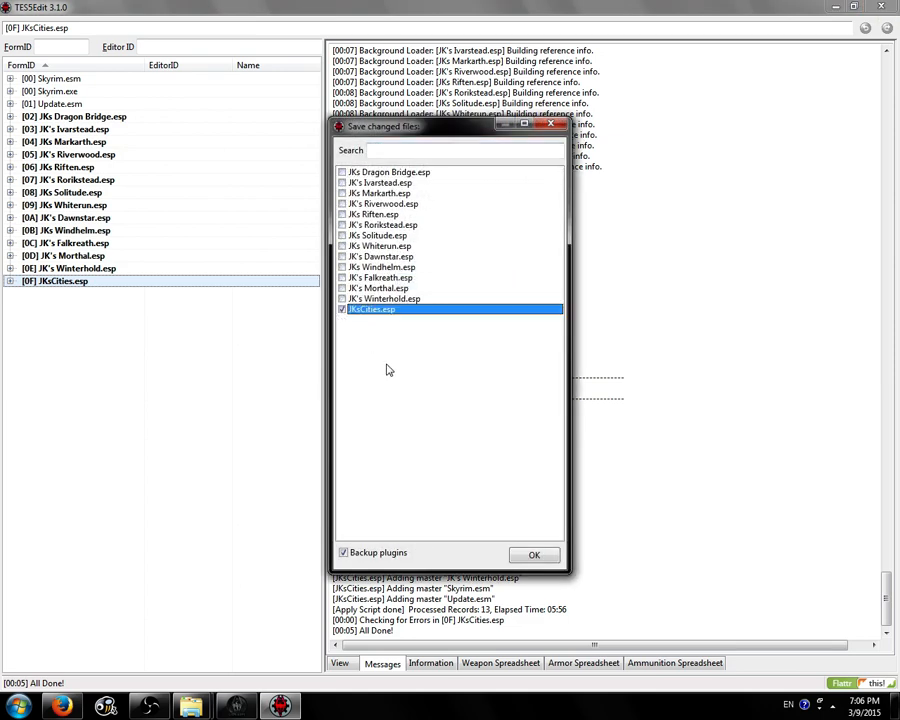
mouse_move(448, 512)
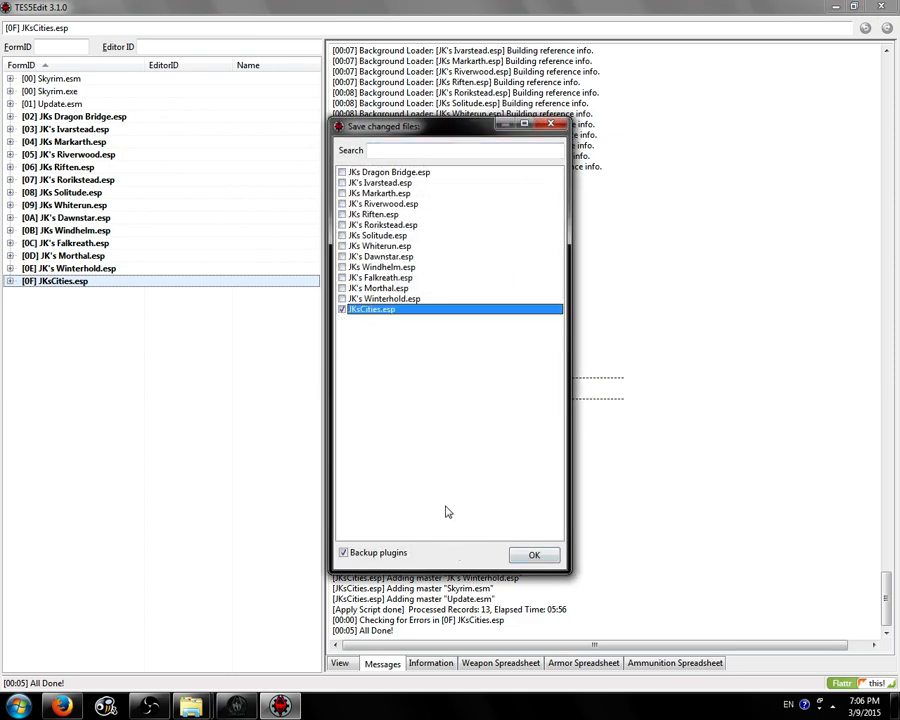
Step: Save only JKsCities.esp with plugin backups enabled
click(534, 555)
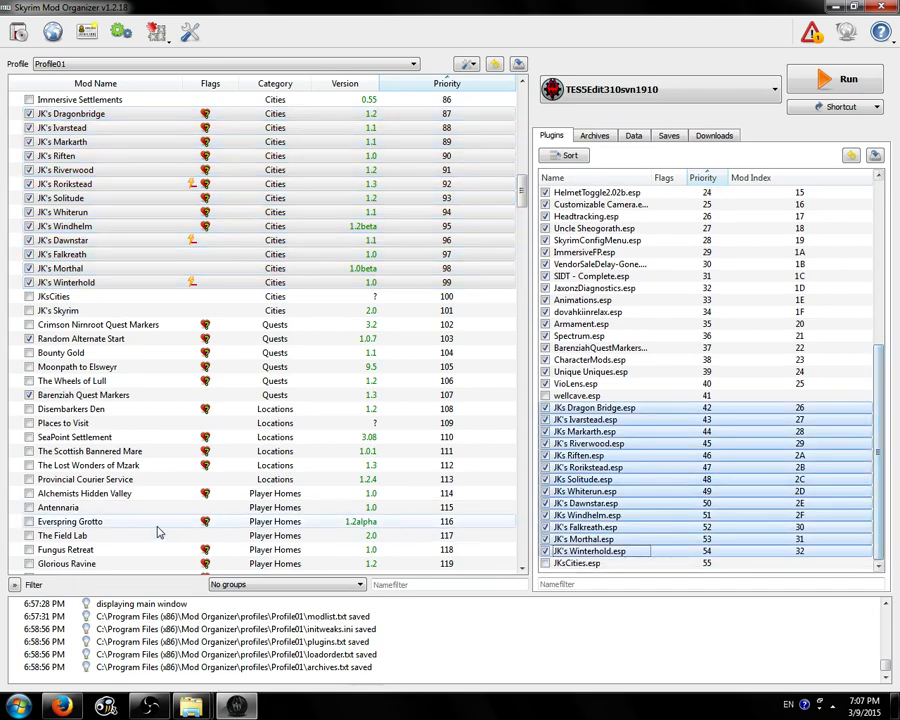
Step: Create a new mod from the Overwrite entry, named starting 'JKs'
scroll(down, 3)
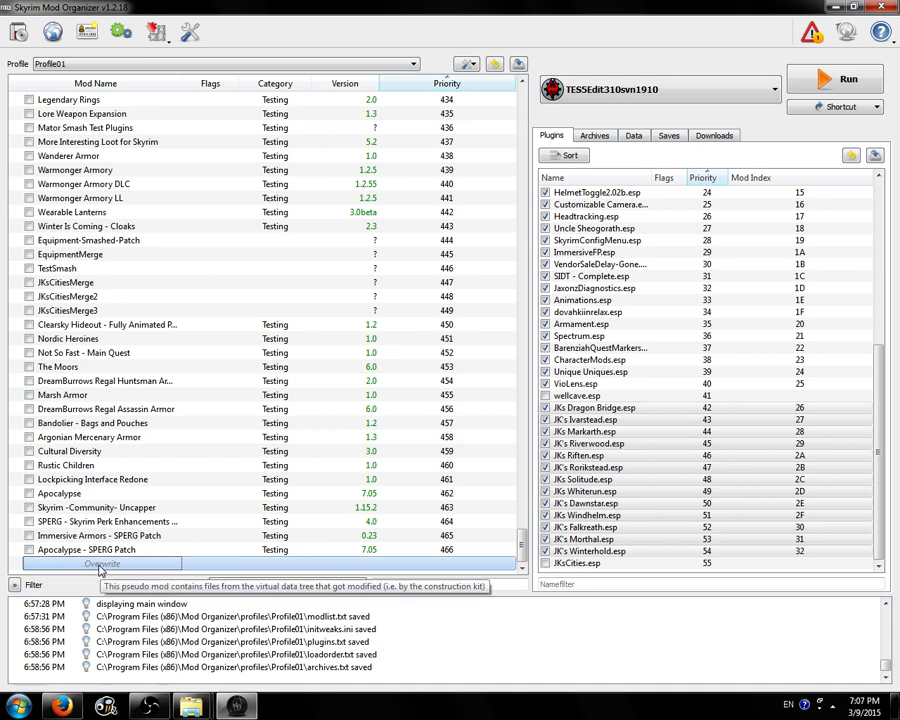
right_click(103, 563)
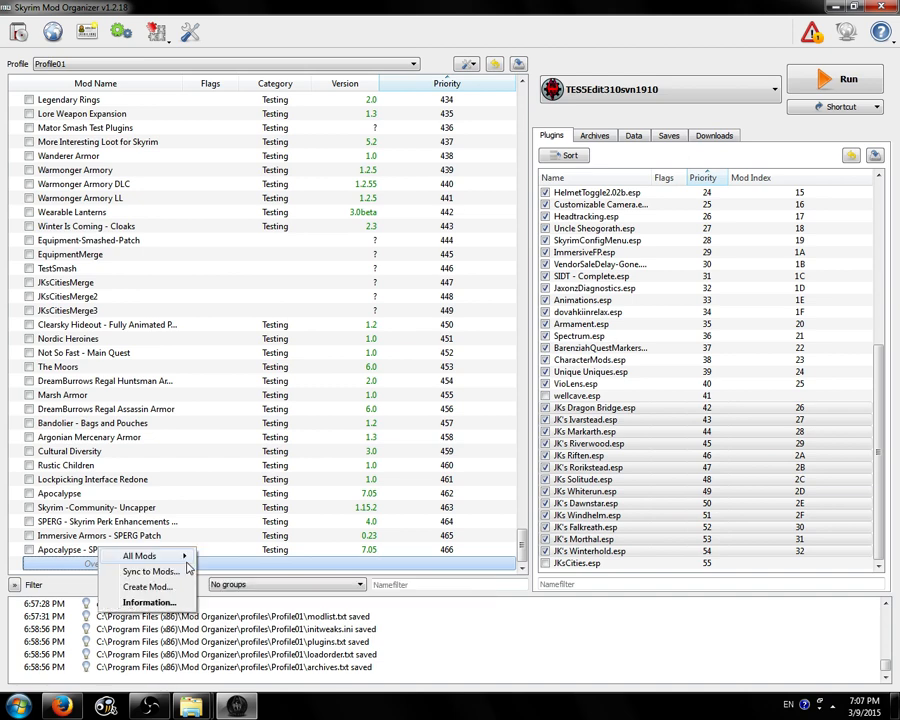
click(148, 587)
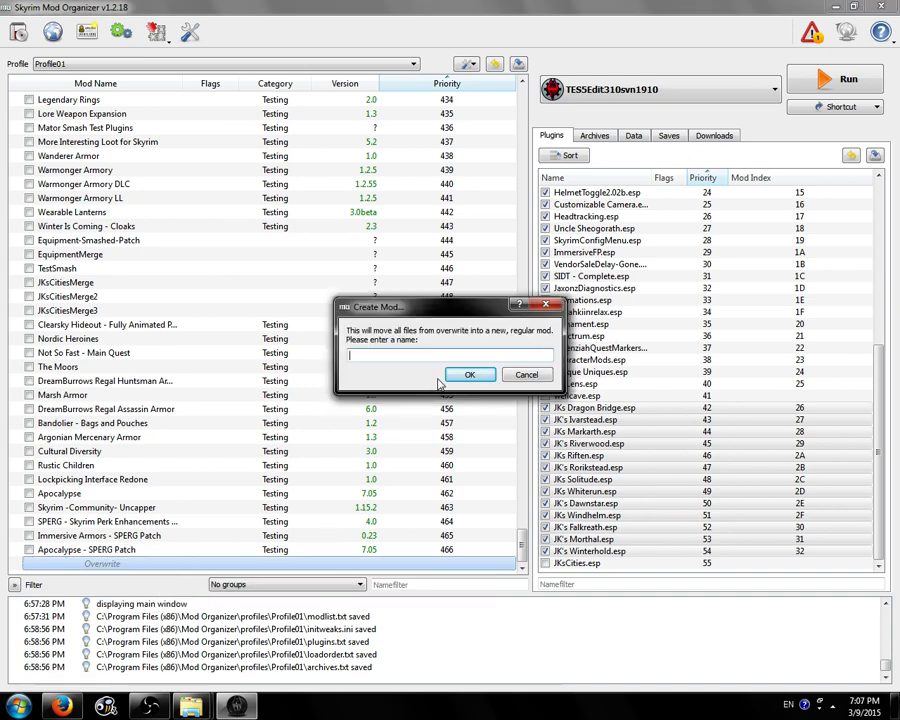
text(JKsCitiesMergre)
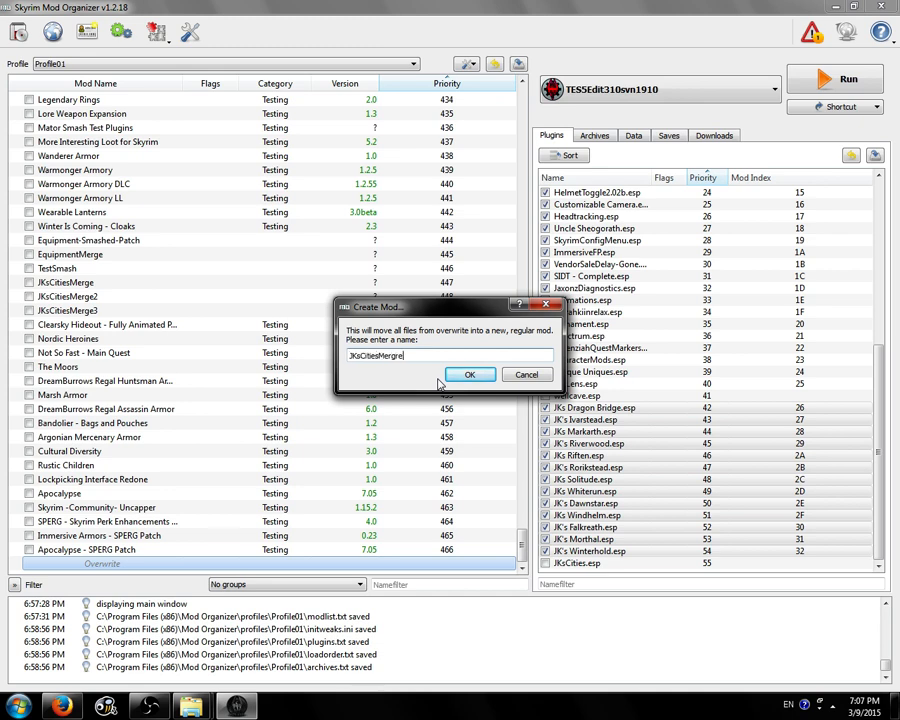
click(470, 374)
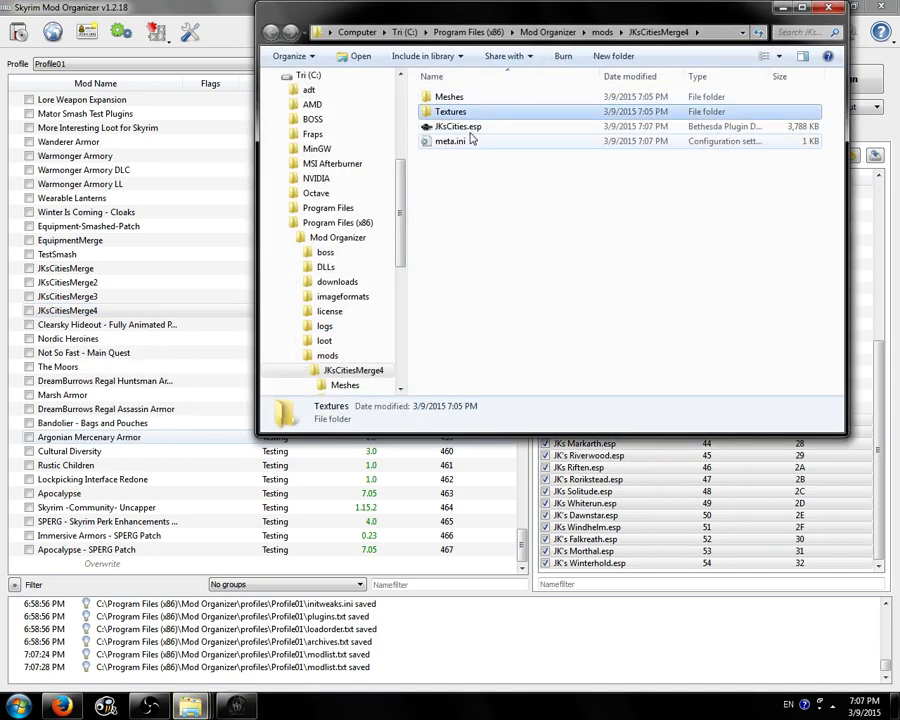
Step: Inspect the Textures and Meshes folders inside the JKsCitiesMerge4 mod folder
double_click(449, 111)
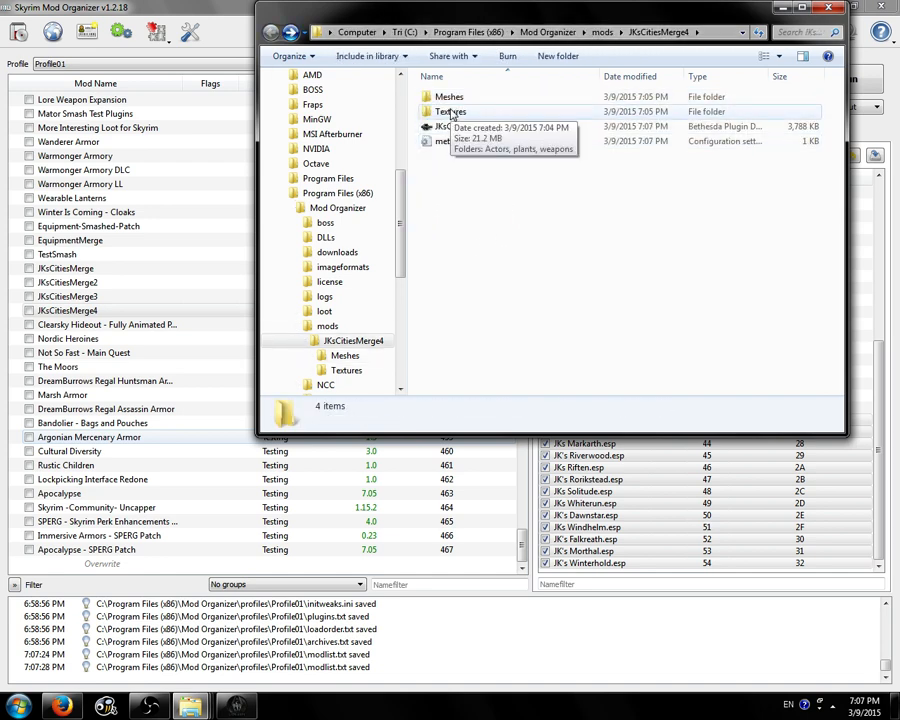
click(449, 96)
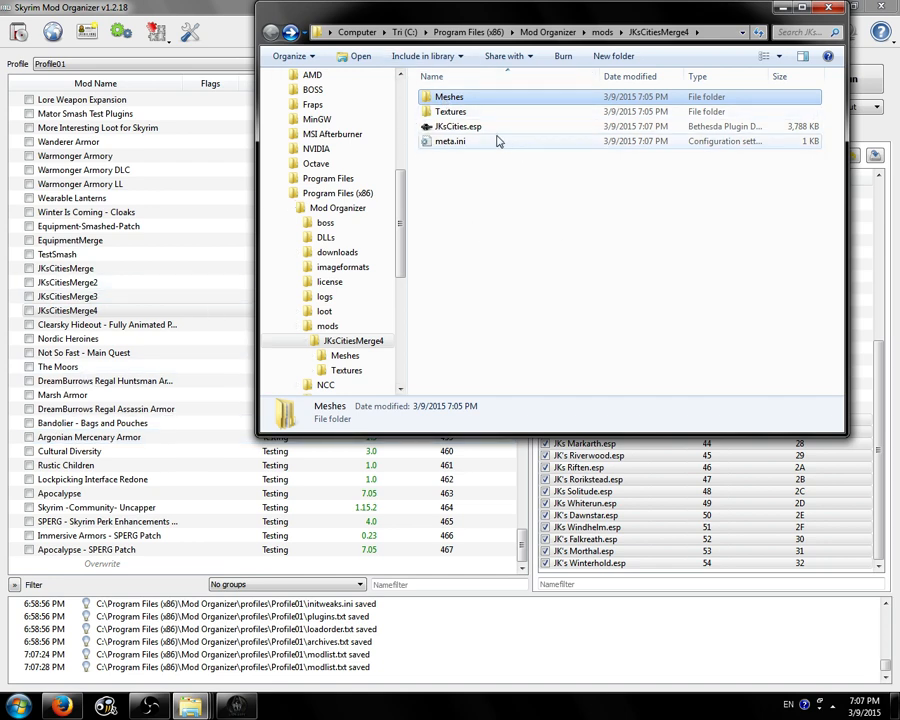
click(476, 240)
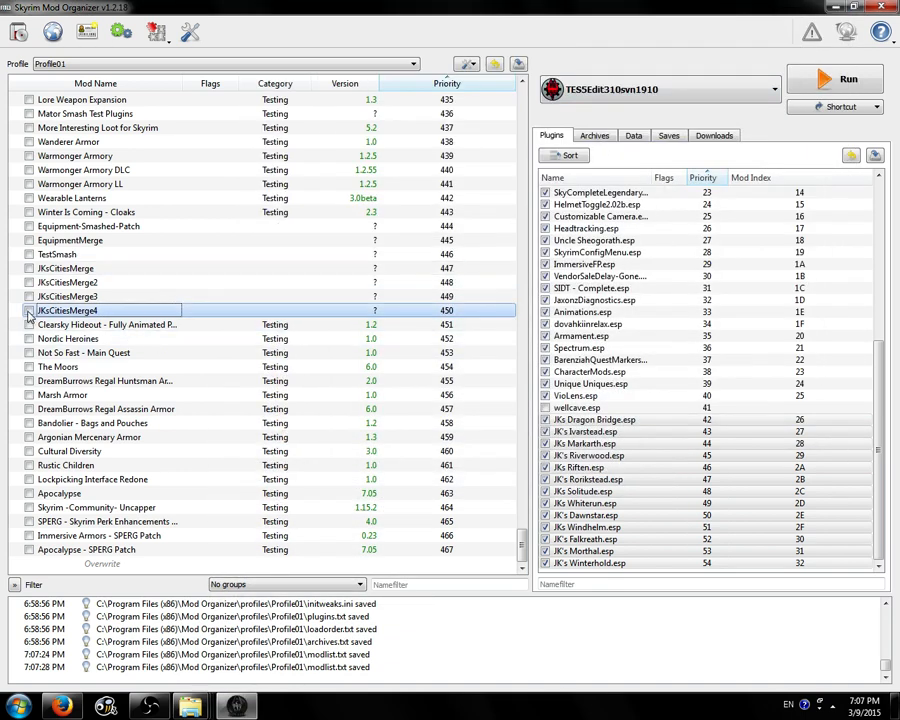
Step: Tick JKsCitiesMerge4 in the mod list and review its plugins and archives
click(594, 135)
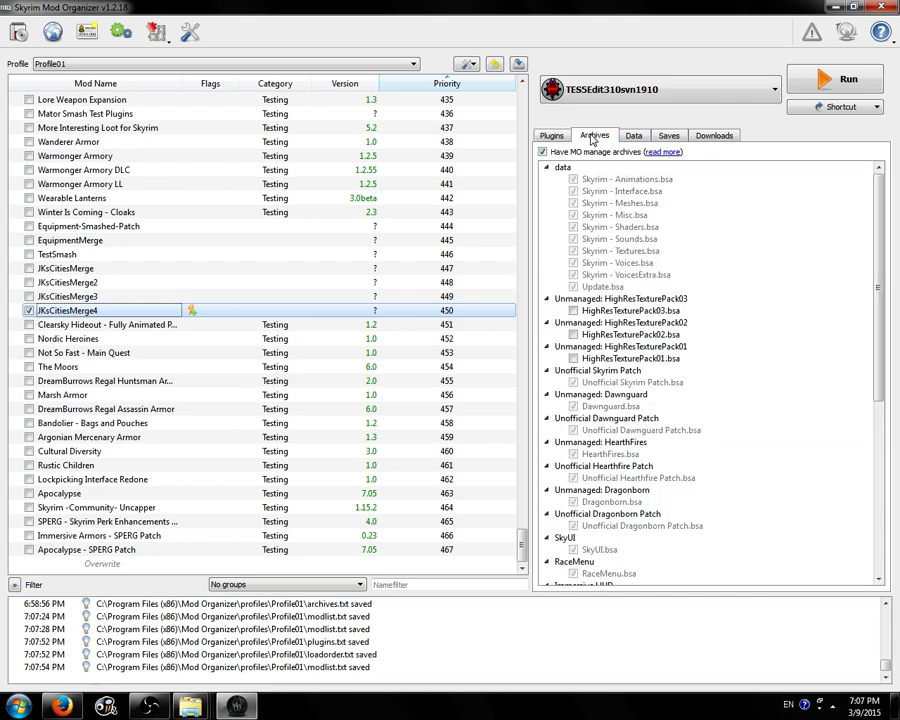
scroll(down, 3)
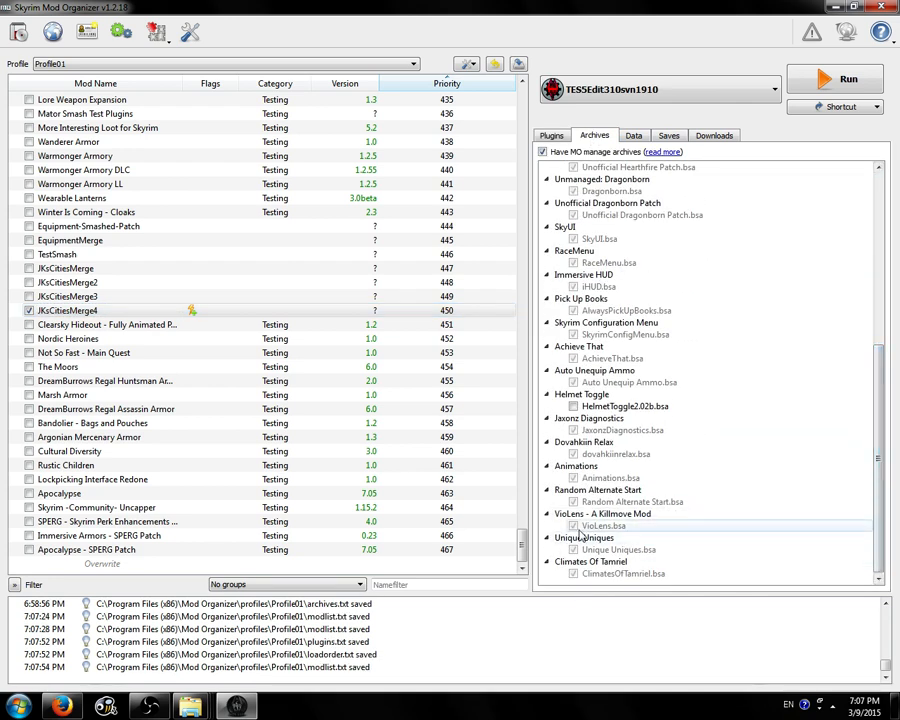
click(551, 135)
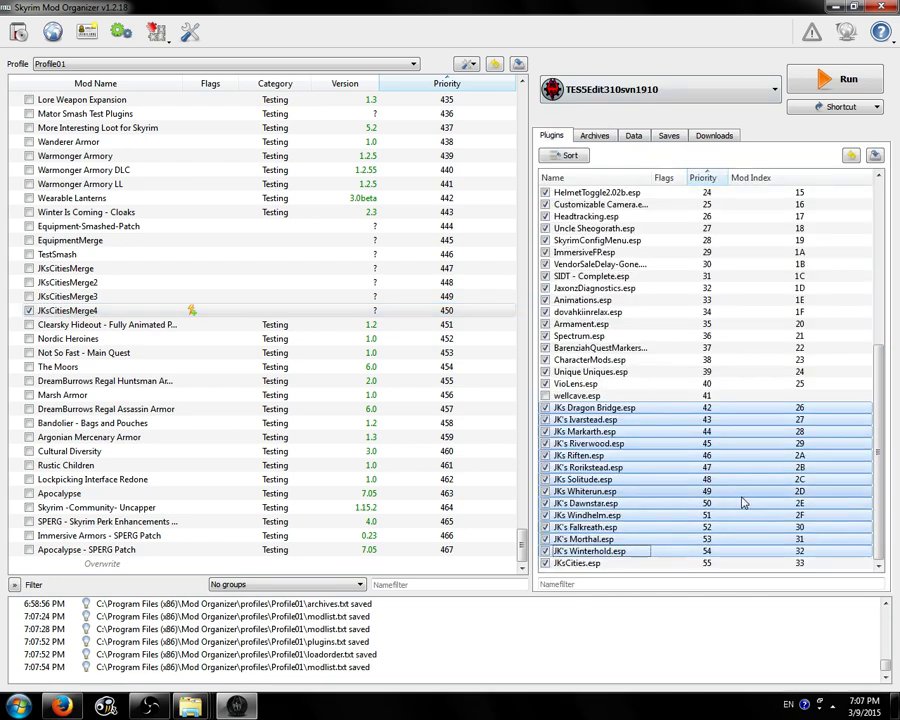
click(594, 135)
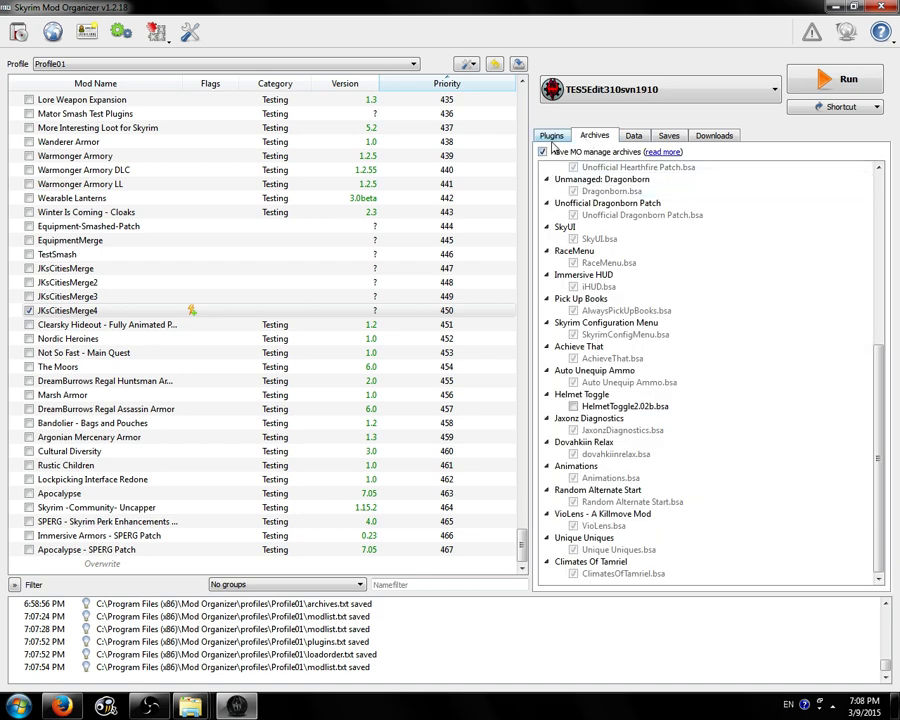
click(551, 135)
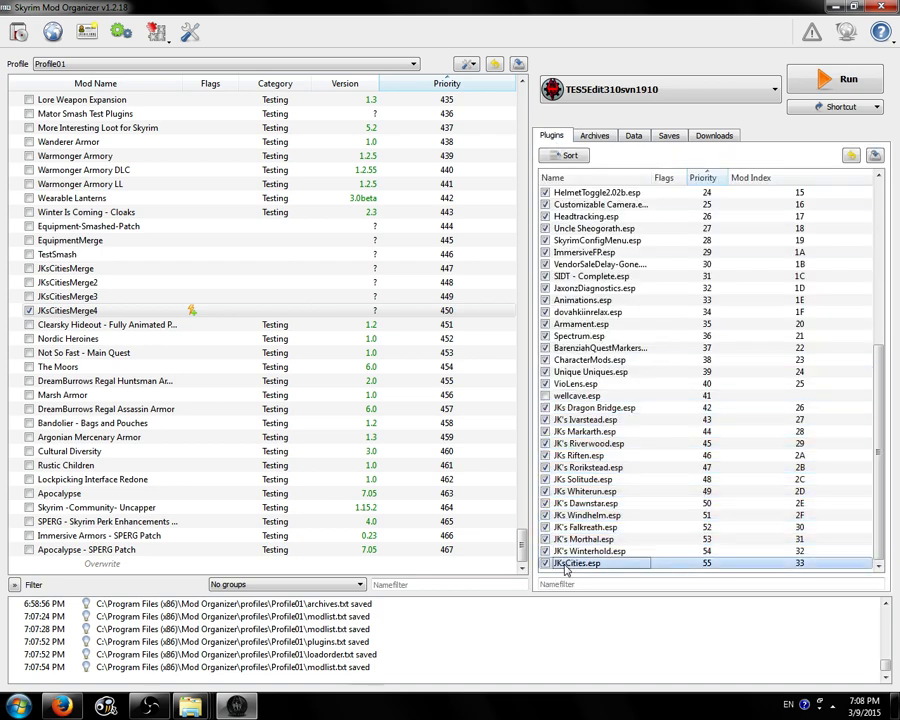
mouse_move(583, 479)
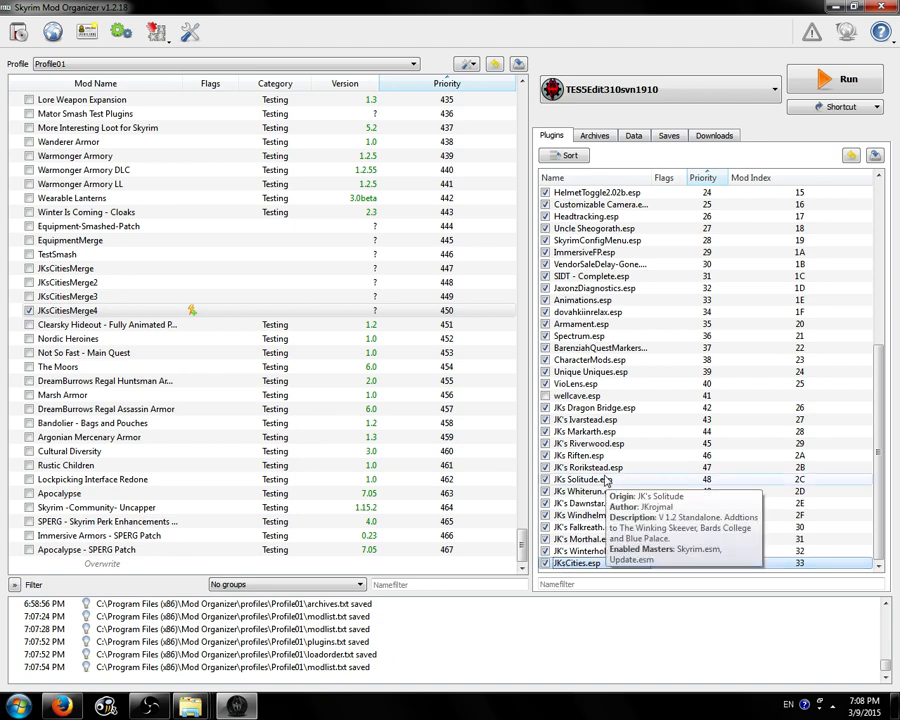
double_click(90, 310)
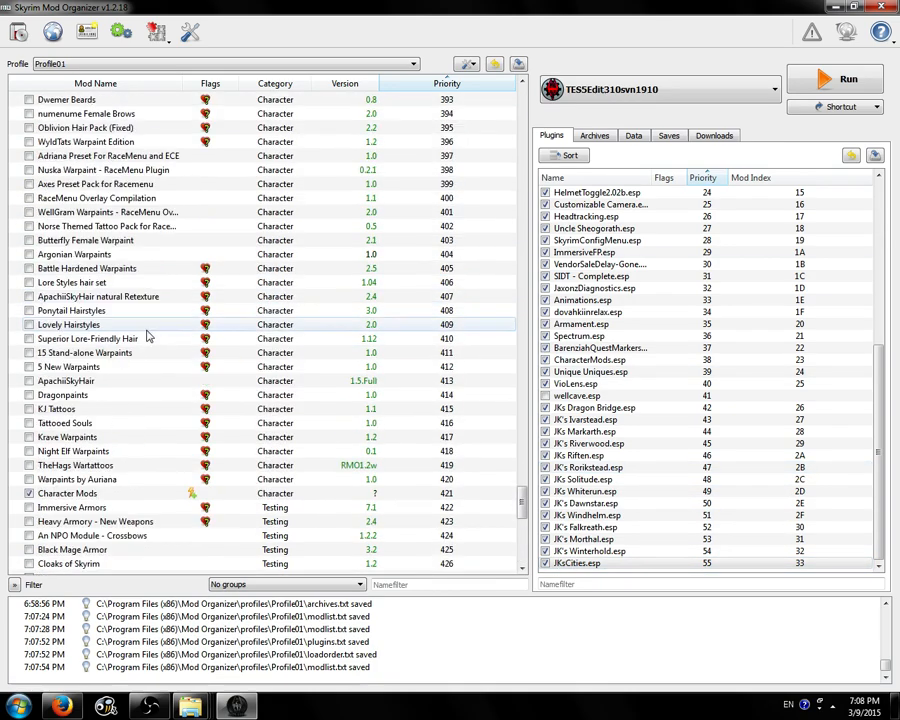
Step: Scroll to the Cities category and untick each original JK's city mod
scroll(down, 3)
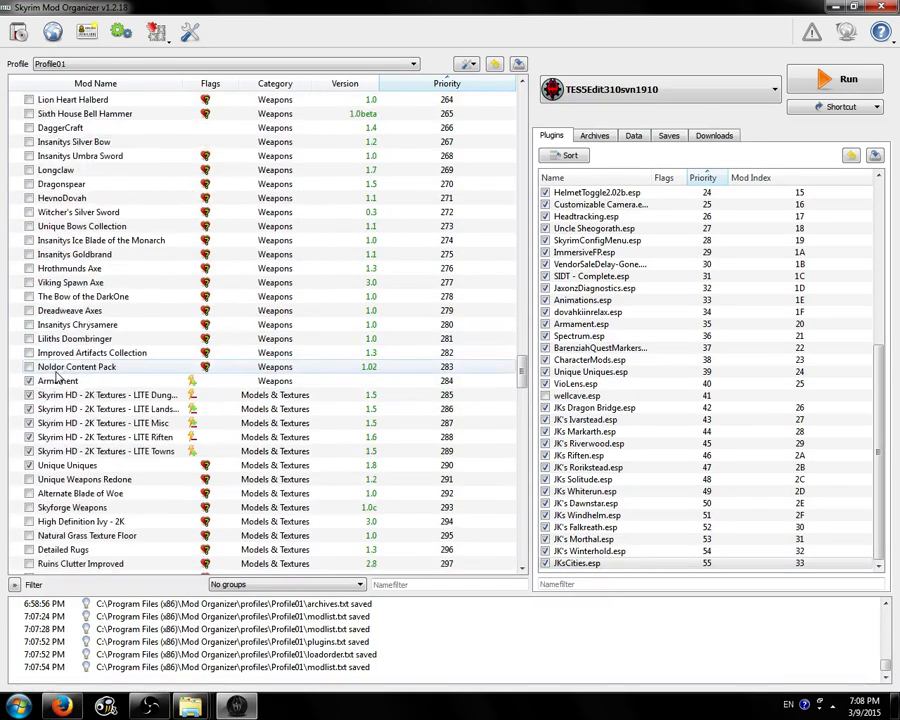
scroll(down, 3)
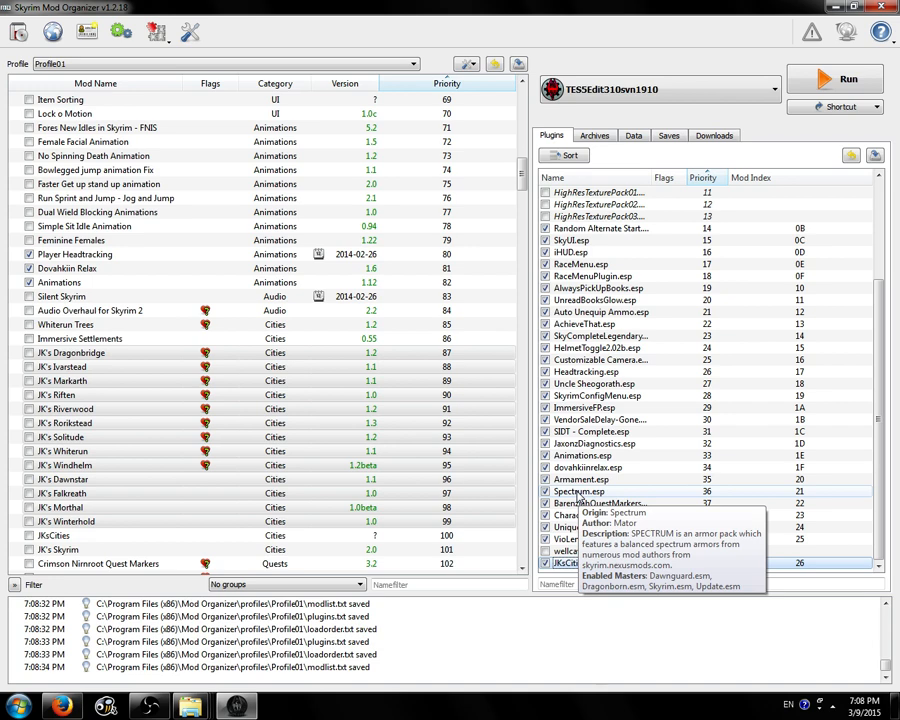
scroll(down, 3)
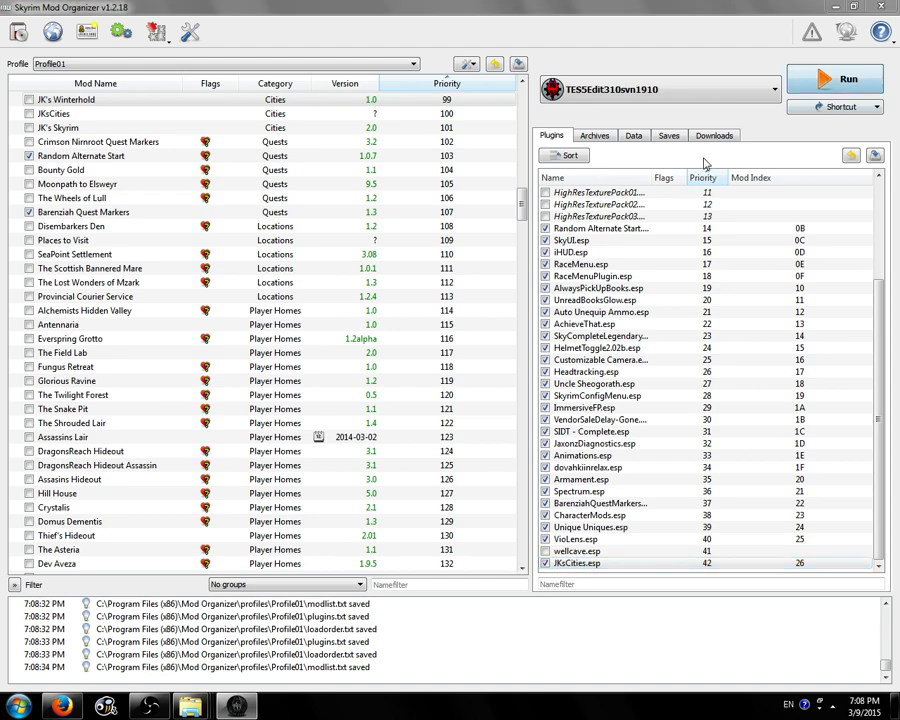
Step: Launch TES5Edit and load only JKsCities.esp after selecting none
click(849, 79)
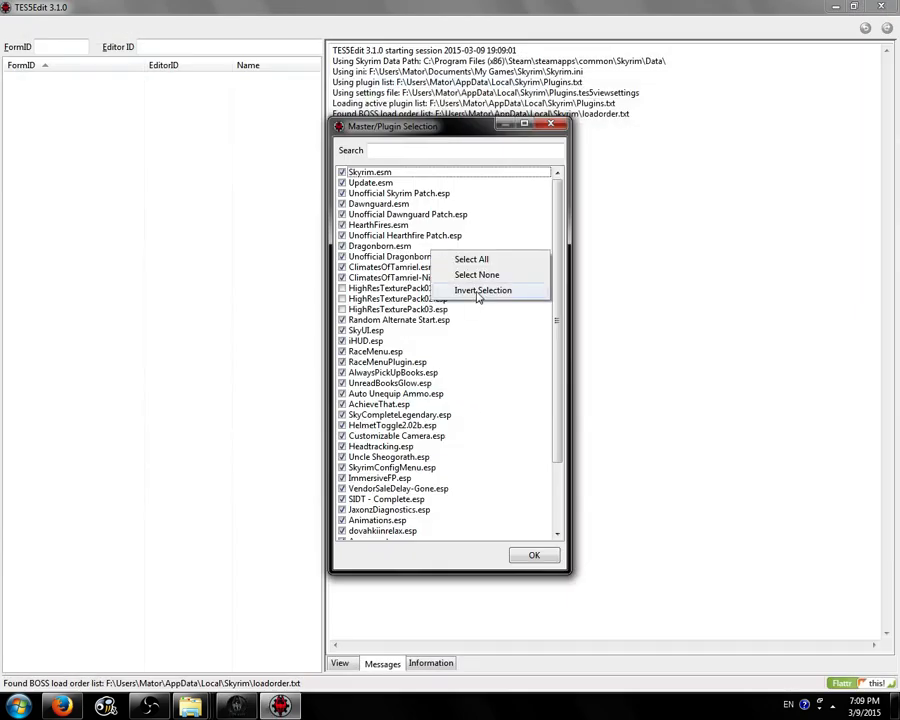
click(477, 274)
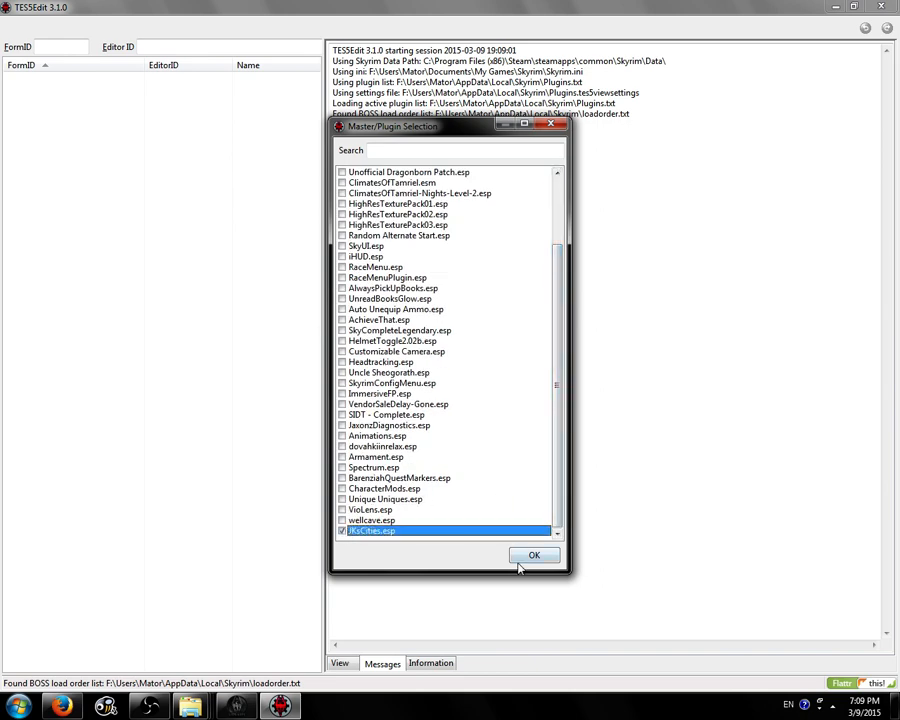
click(534, 555)
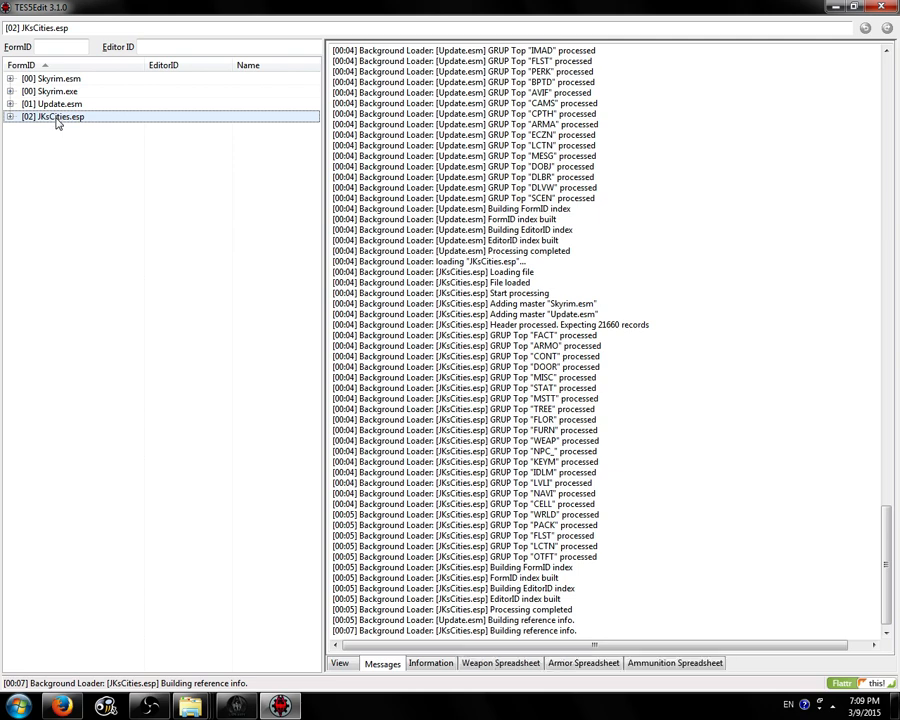
Step: Run Check for Errors on JKsCities.esp from the left tree
right_click(57, 116)
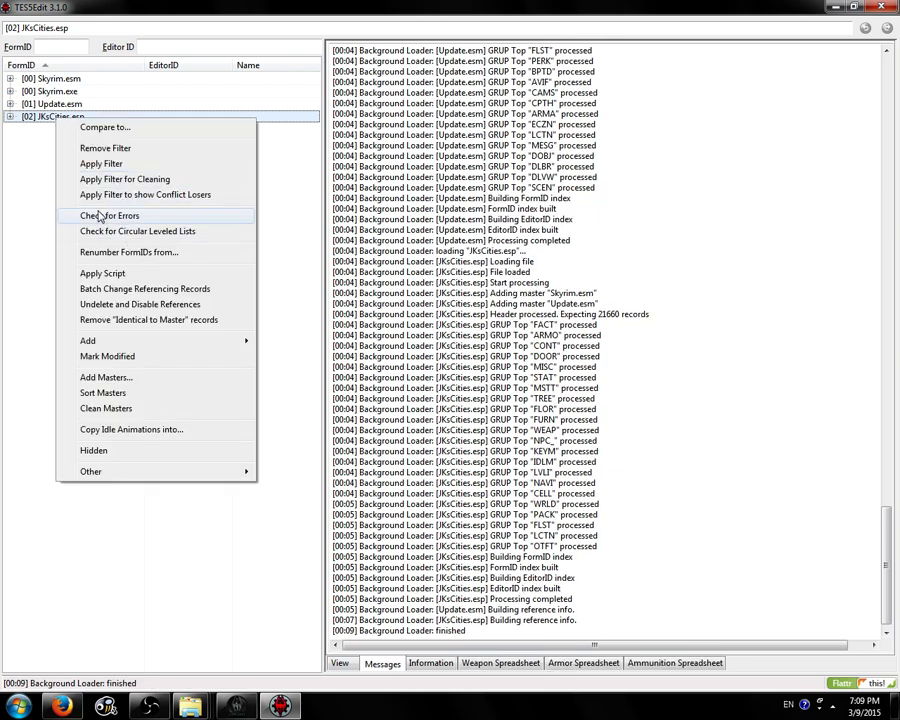
click(109, 215)
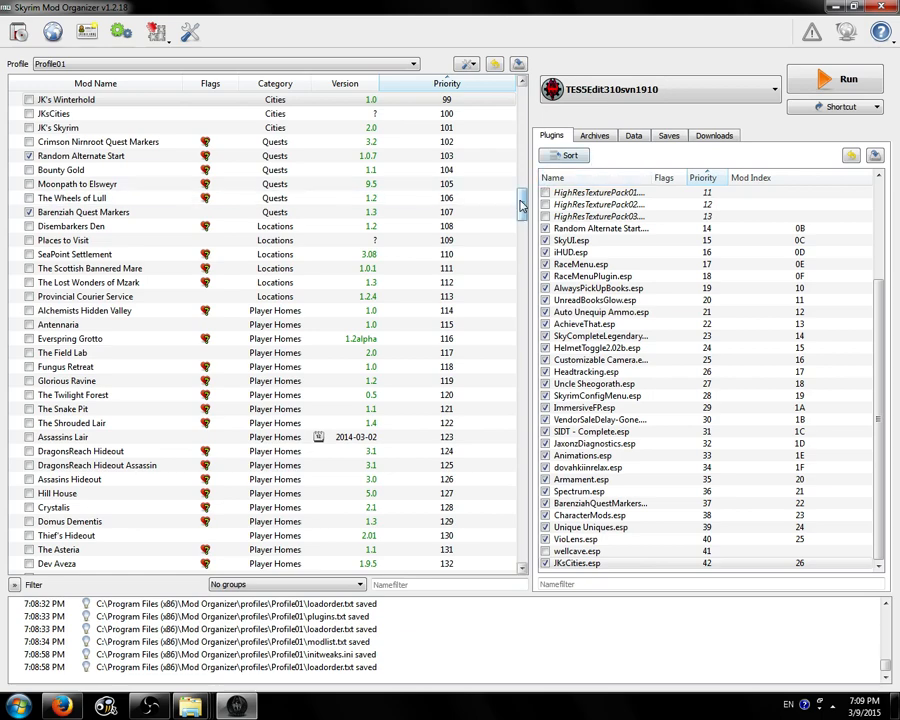
Step: Pick SKSE from Mod Organizer's executable dropdown
scroll(down, 3)
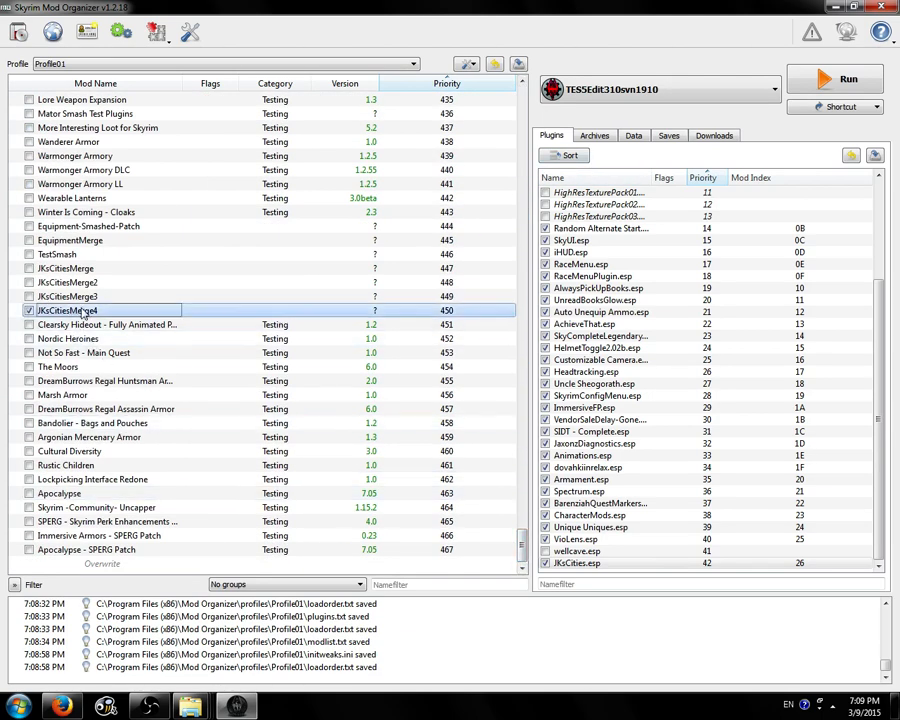
mouse_move(581, 264)
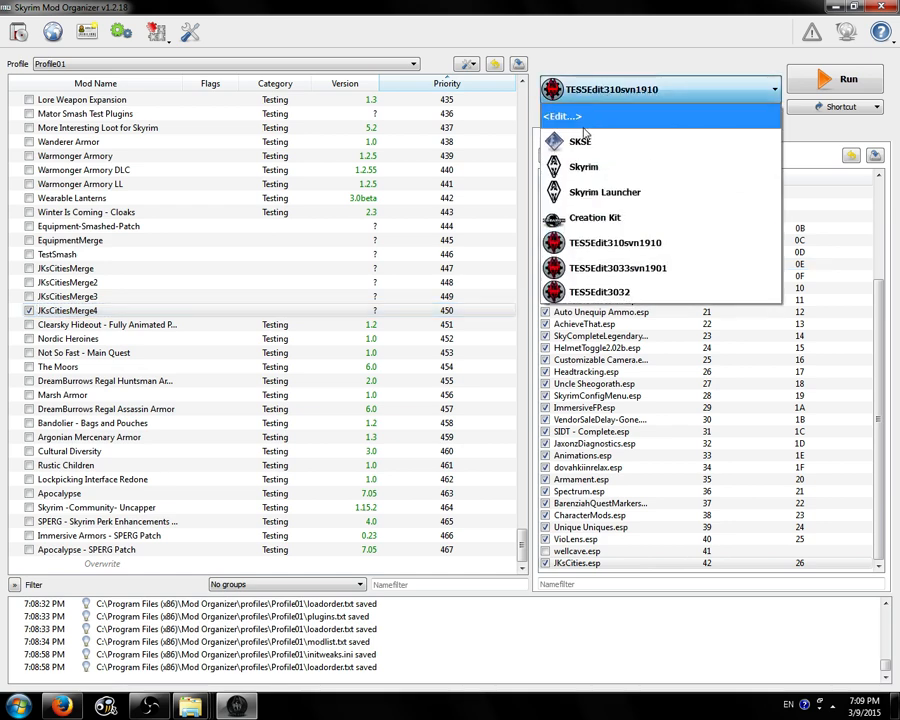
click(583, 141)
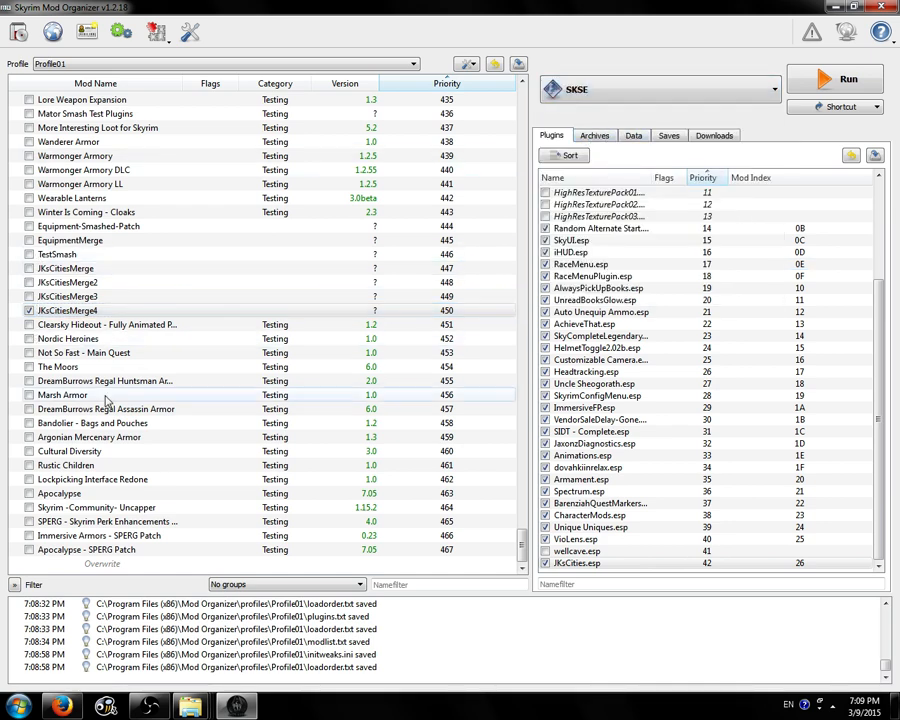
mouse_move(253, 461)
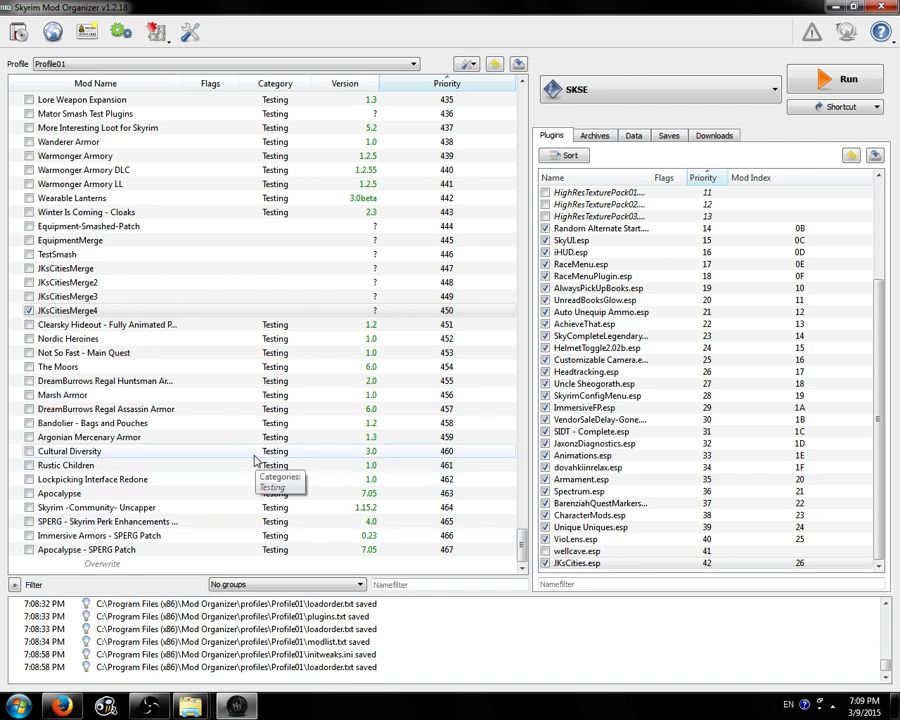